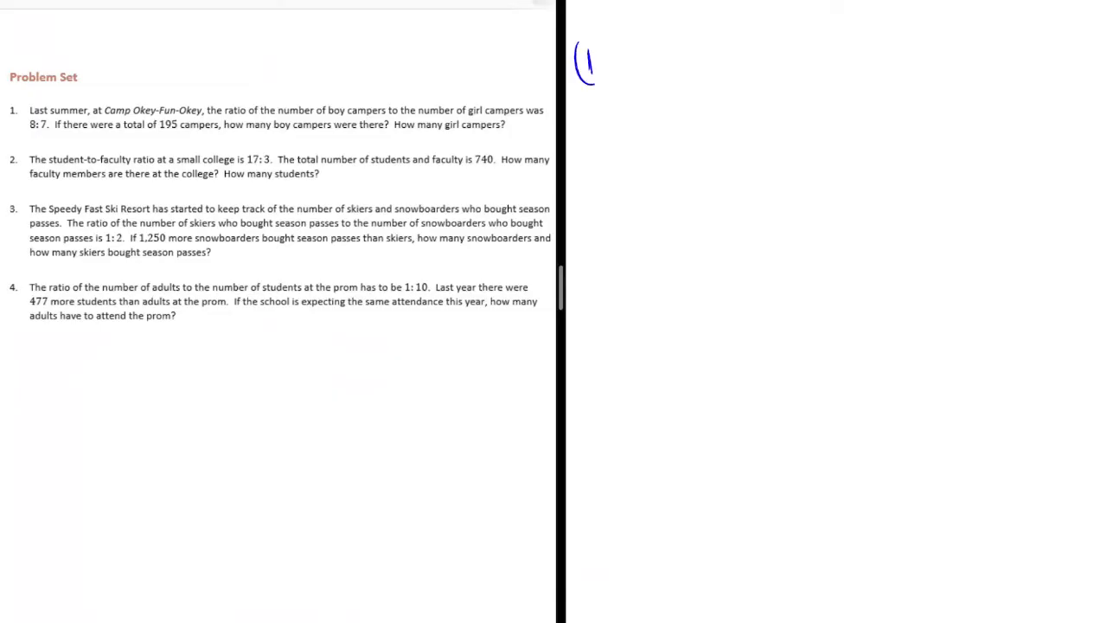
Step: Mark problem 1, draw the boys' eight-part tape and begin the girls row label
drag(592, 38, 592, 83)
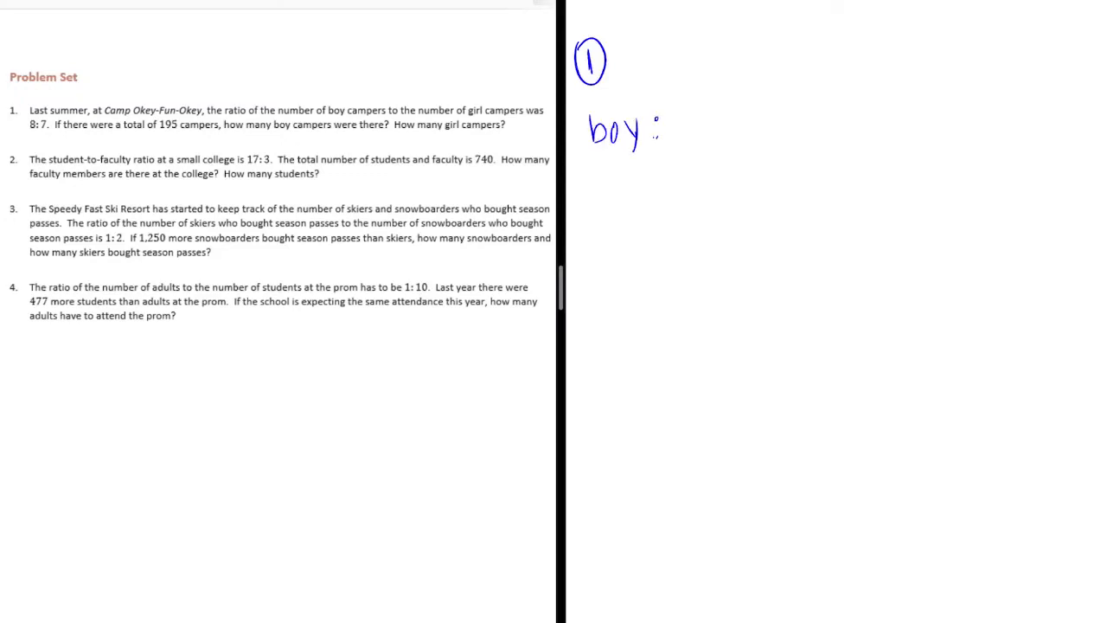
drag(683, 120, 1018, 130)
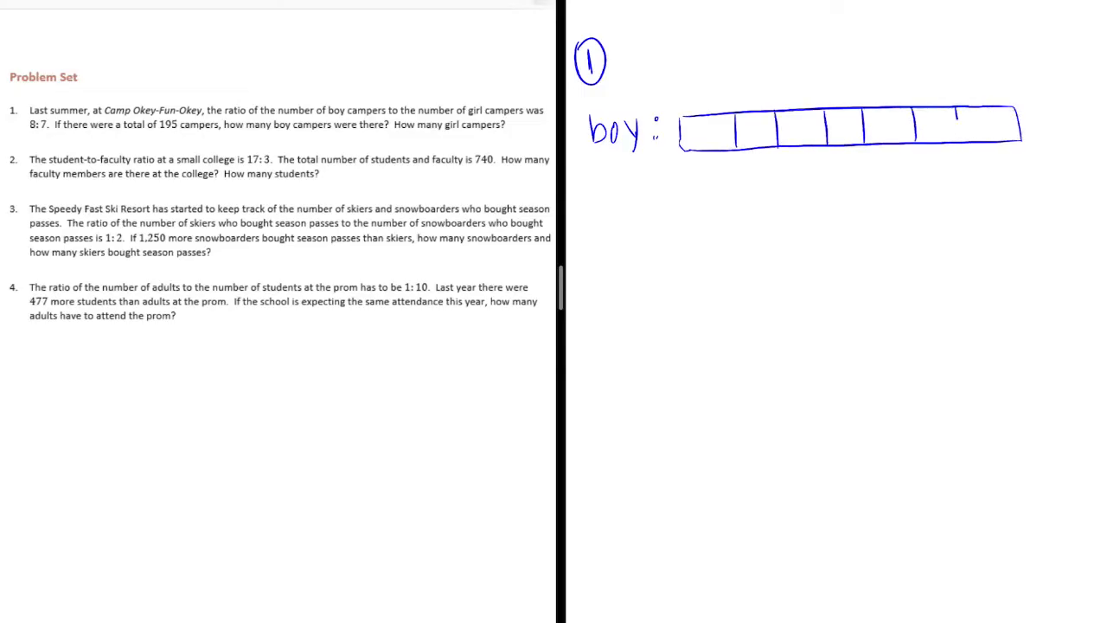
text(g)
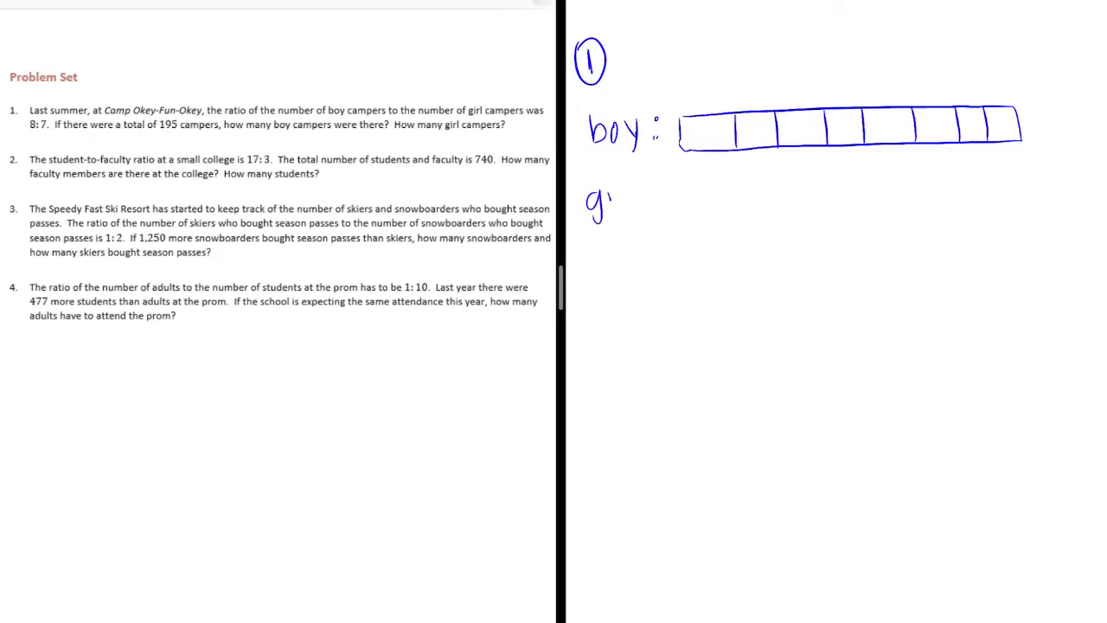
Step: Finish the 'girls' label with a seven-part tape and brace both tapes with the total 195
text(irls:)
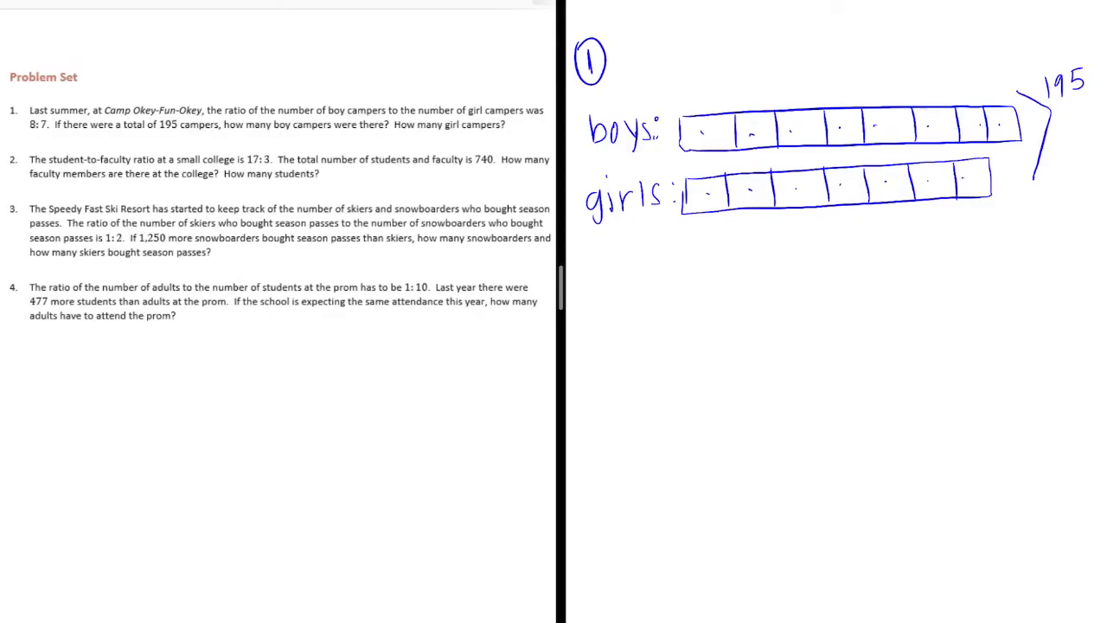
text(195)
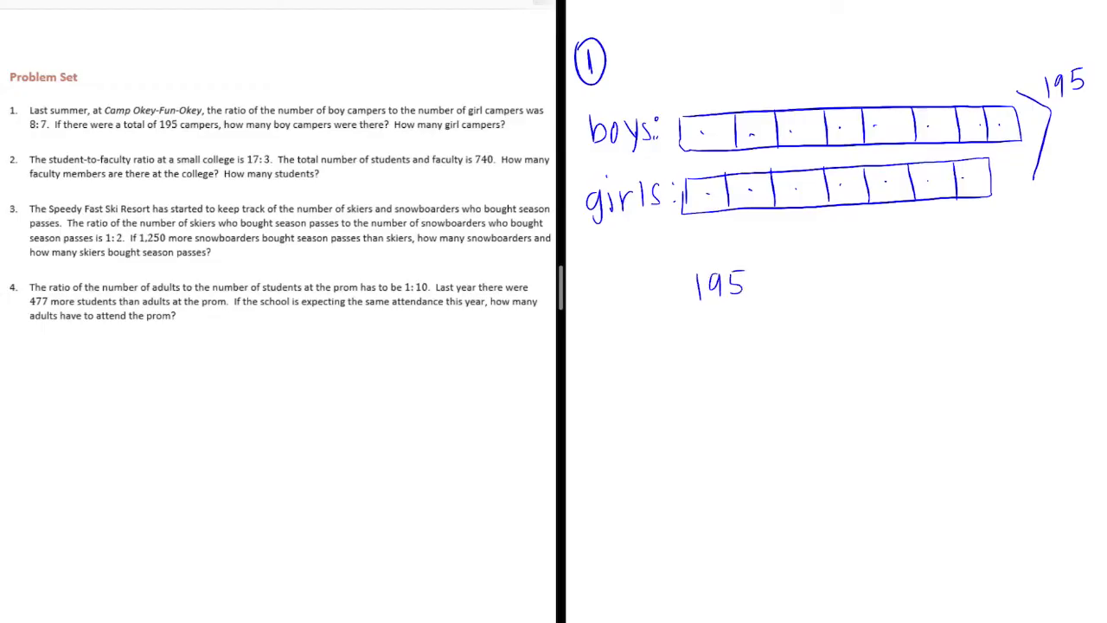
Step: Write the long division 195 ÷ 15 = 13 and label tape units with 13
text(15√195)
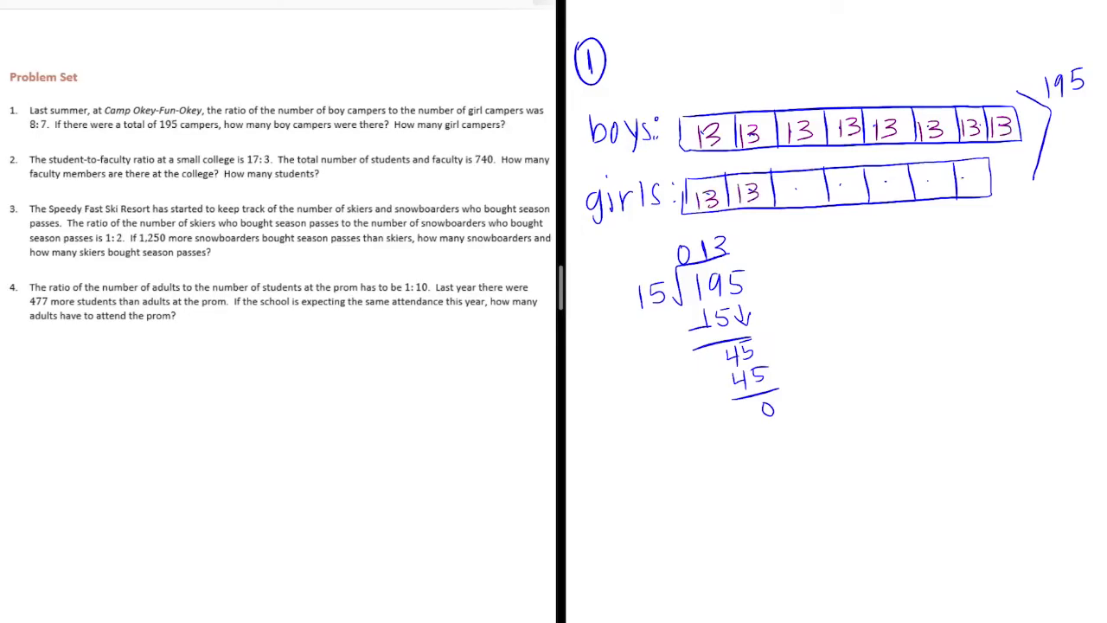
text(13 13 13 13)
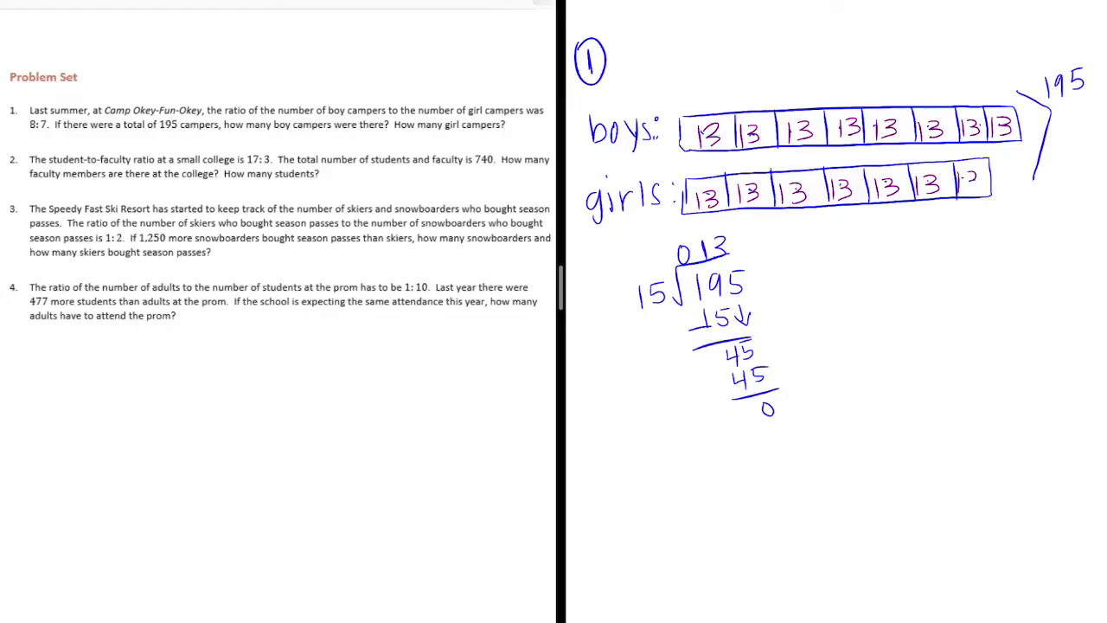
Step: Write 13 × 8 = 104 boys and 13 × 7 = 91 girls as problem 1's answers
click(968, 182)
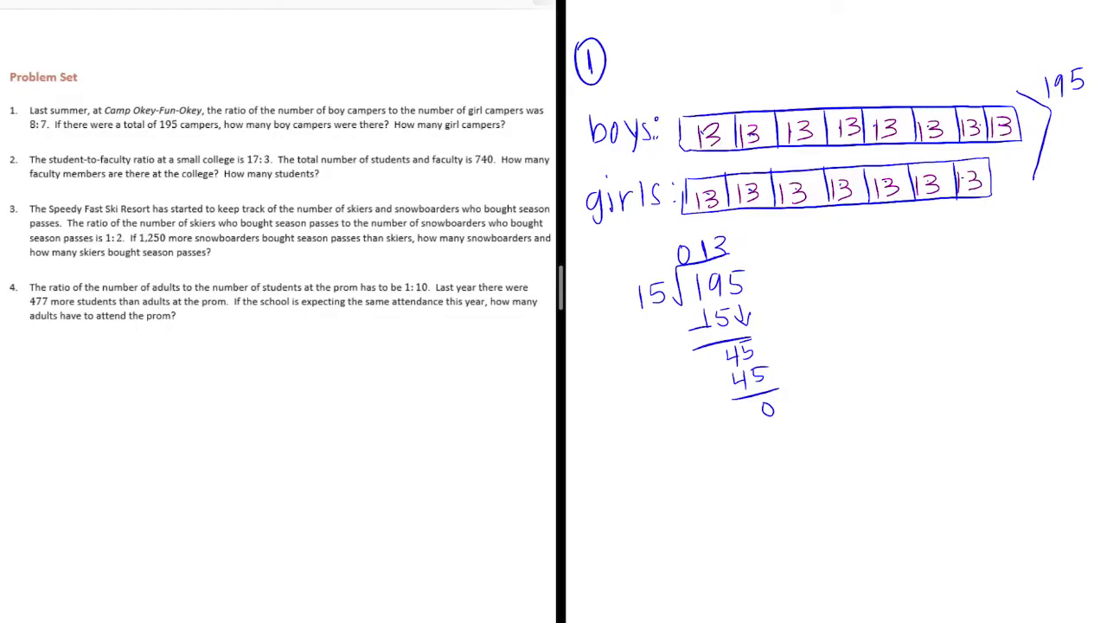
text(boys x 13)
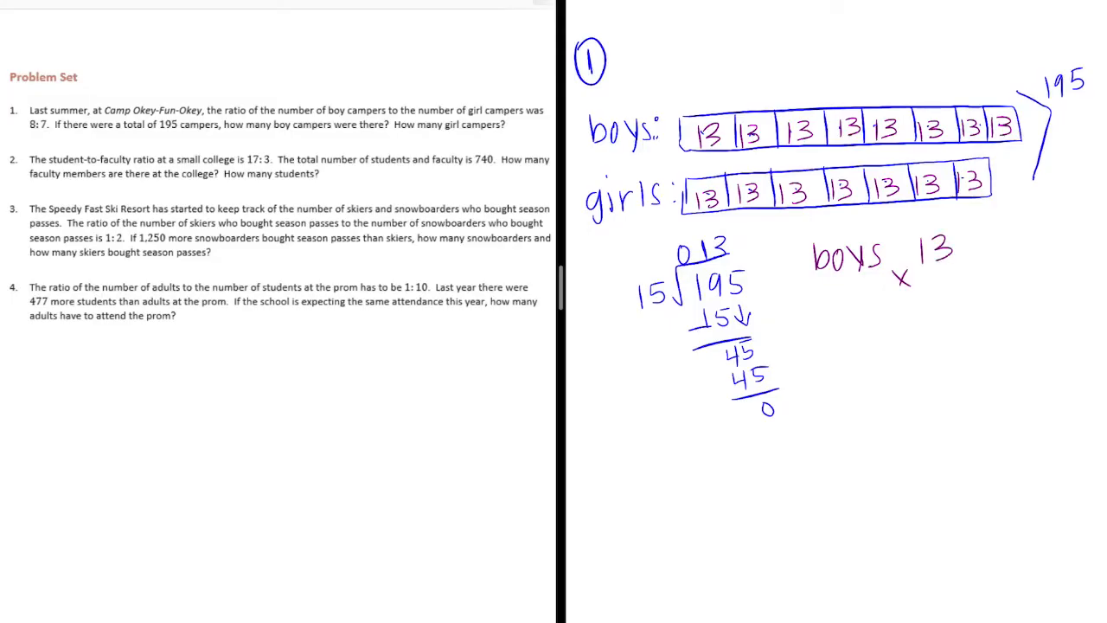
text(0)
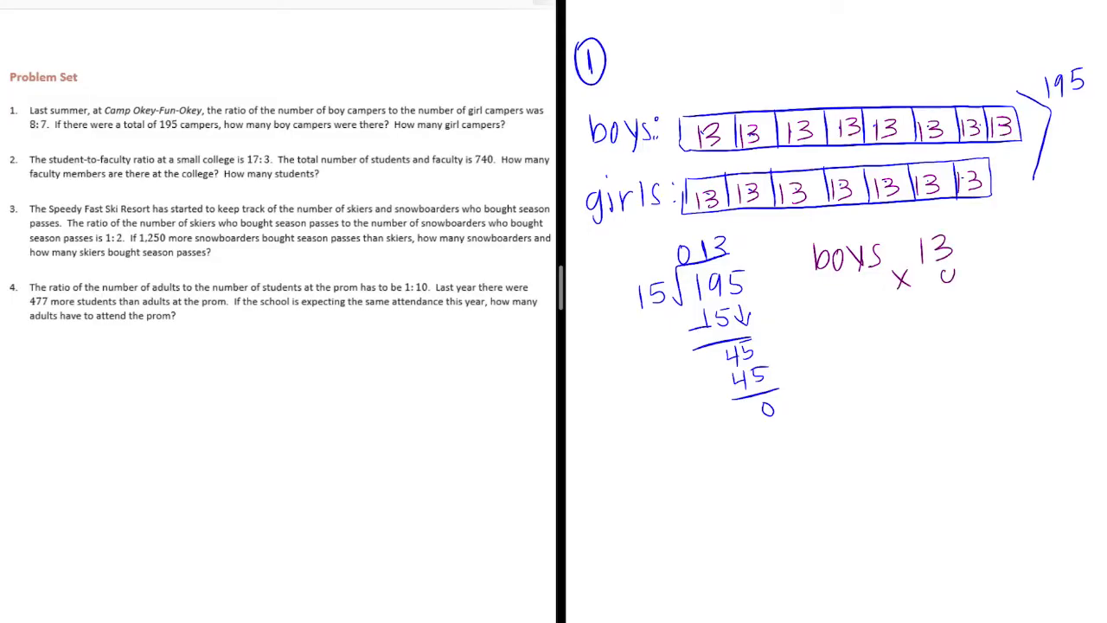
text(8)
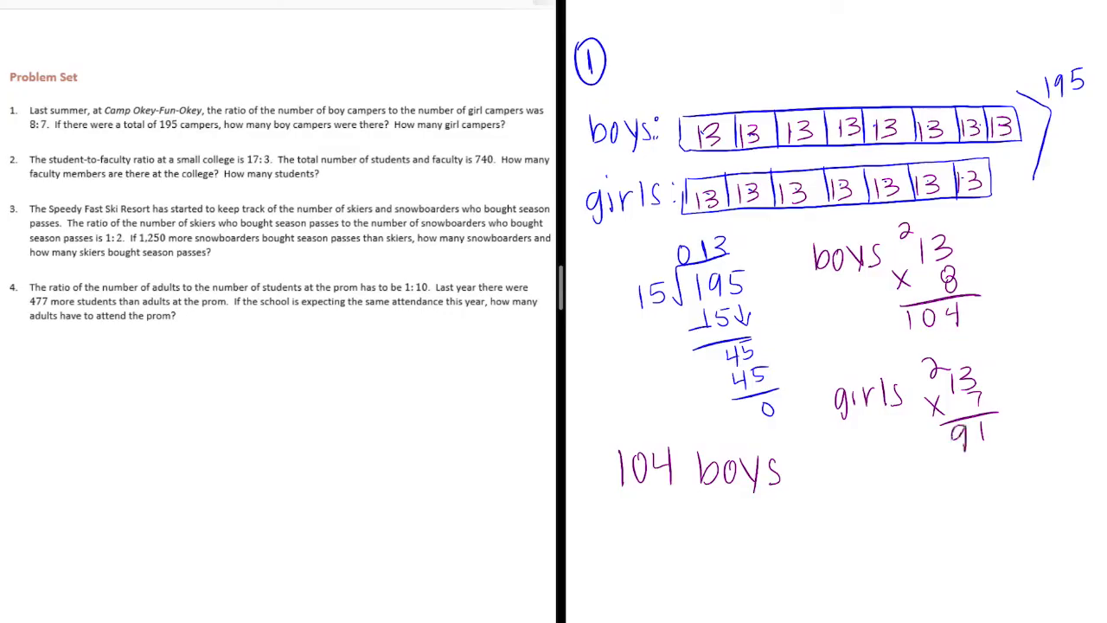
text(91 girls)
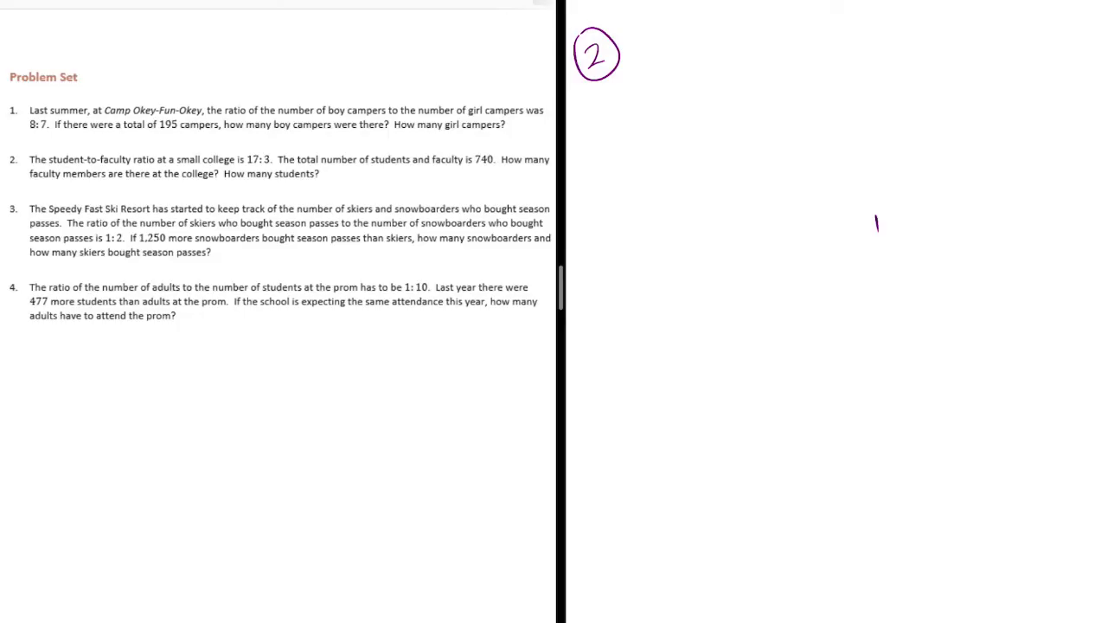
Step: Label problem 2, divide the student tape into 17 parts and write 'Faculty:'
drag(585, 129, 622, 134)
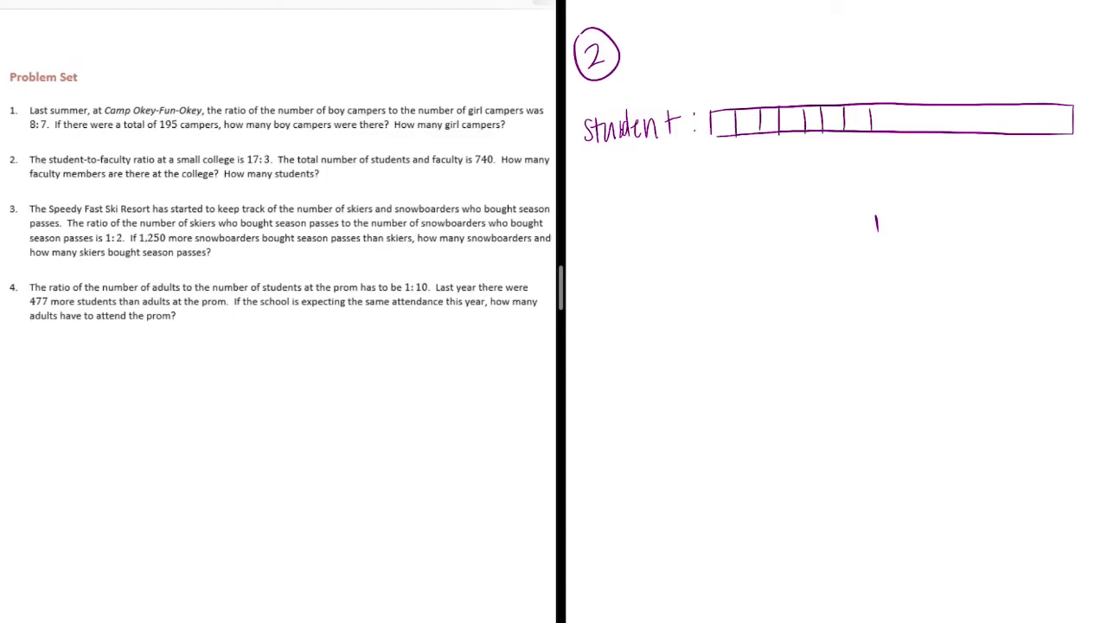
drag(873, 121, 960, 121)
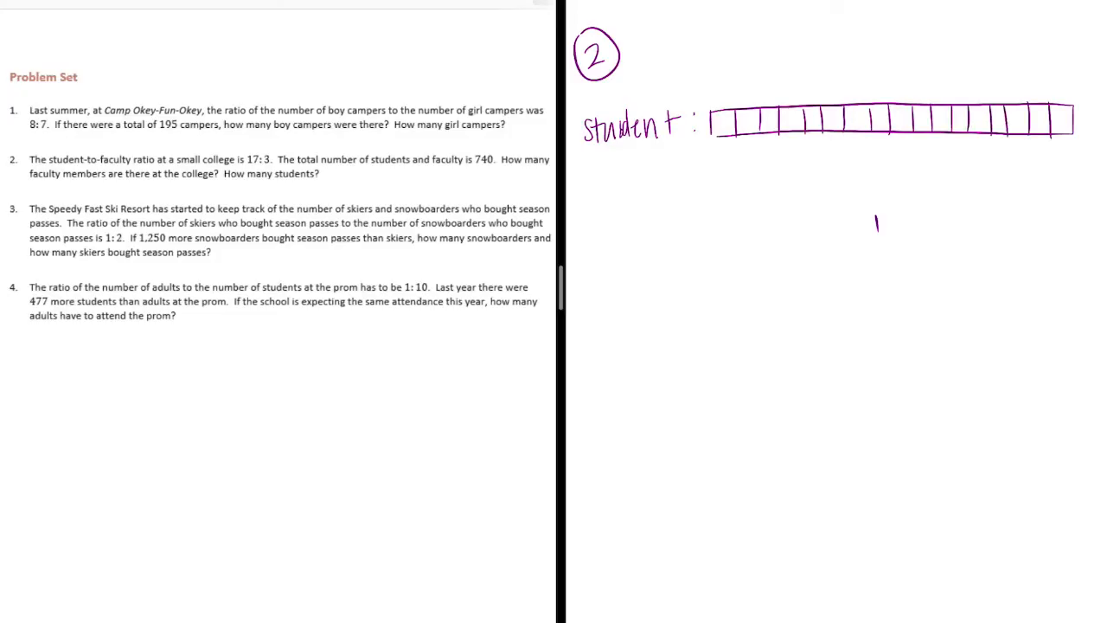
text(Faculty)
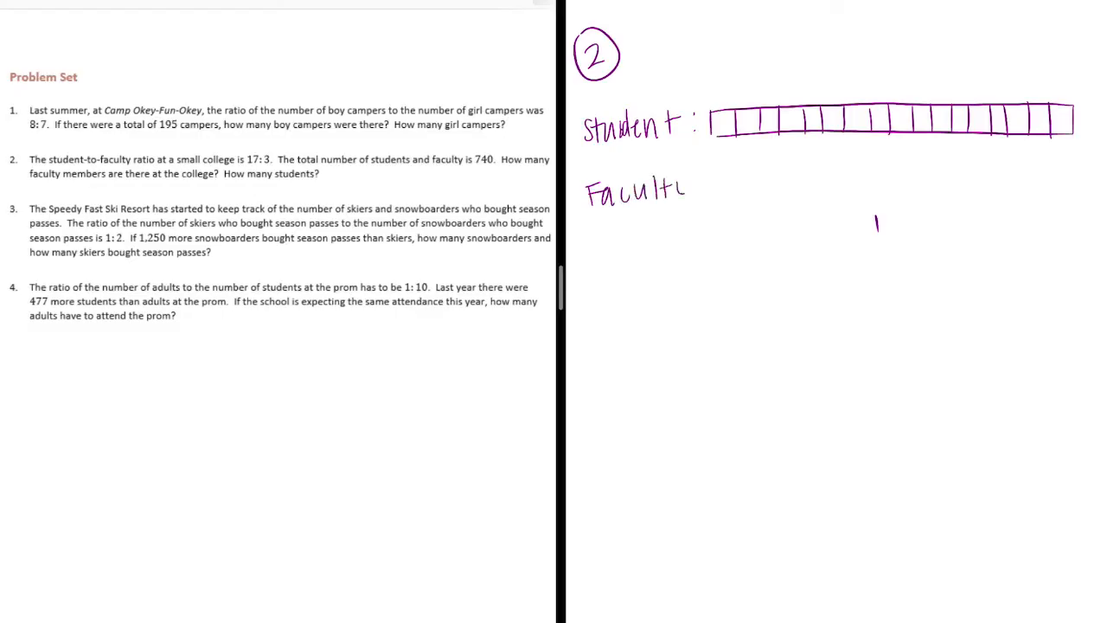
text(y:)
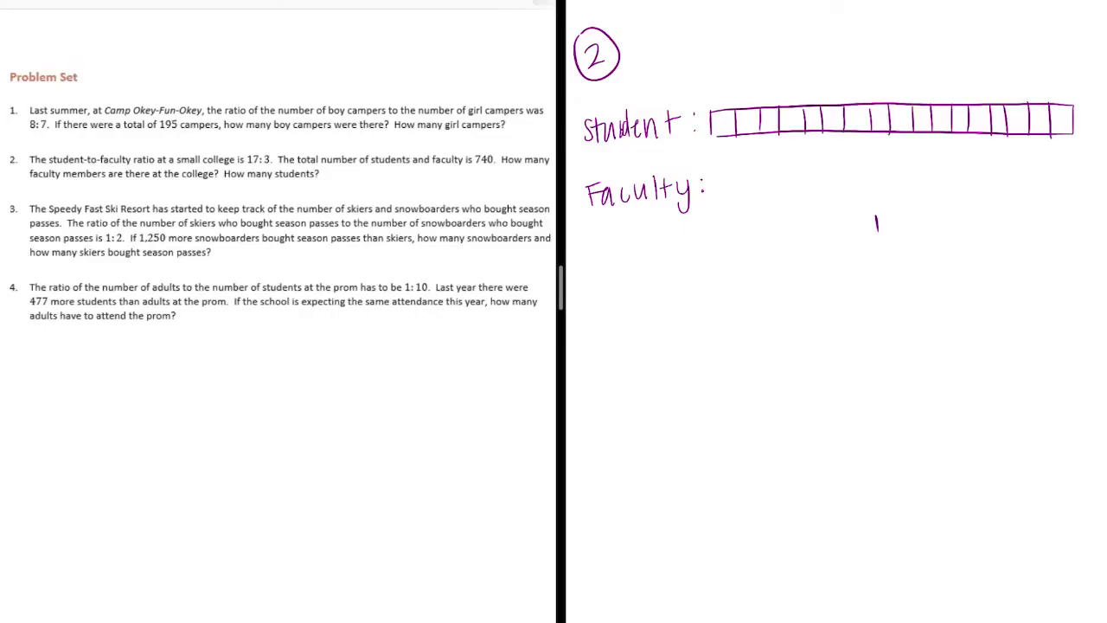
Step: Draw the first boxes of the faculty tape under the student tape
drag(713, 176, 715, 197)
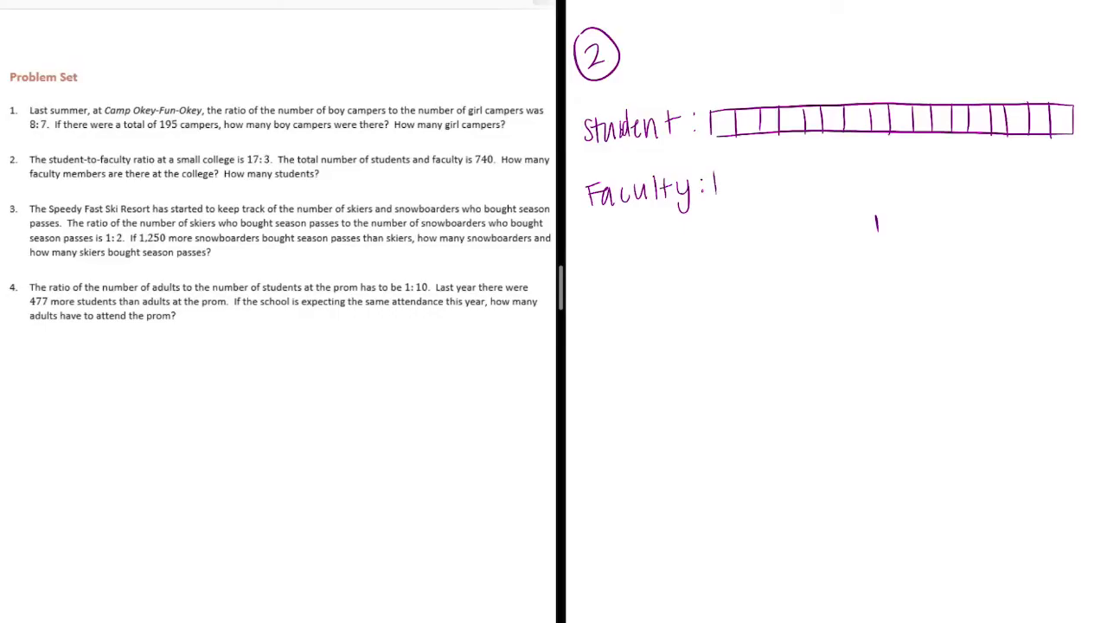
drag(718, 177, 769, 166)
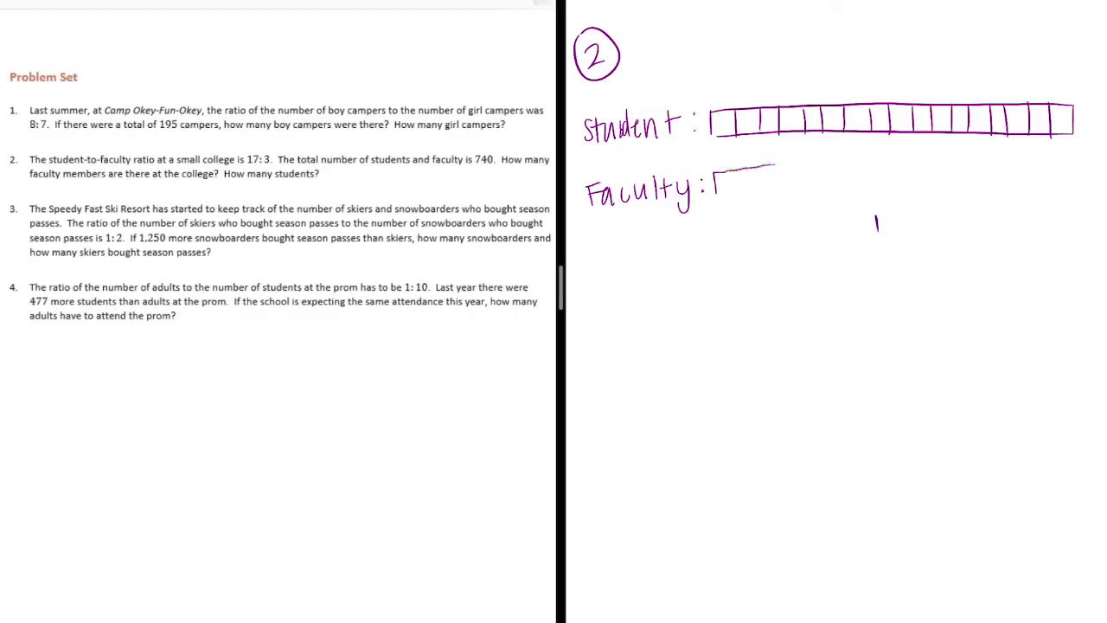
drag(717, 171, 775, 187)
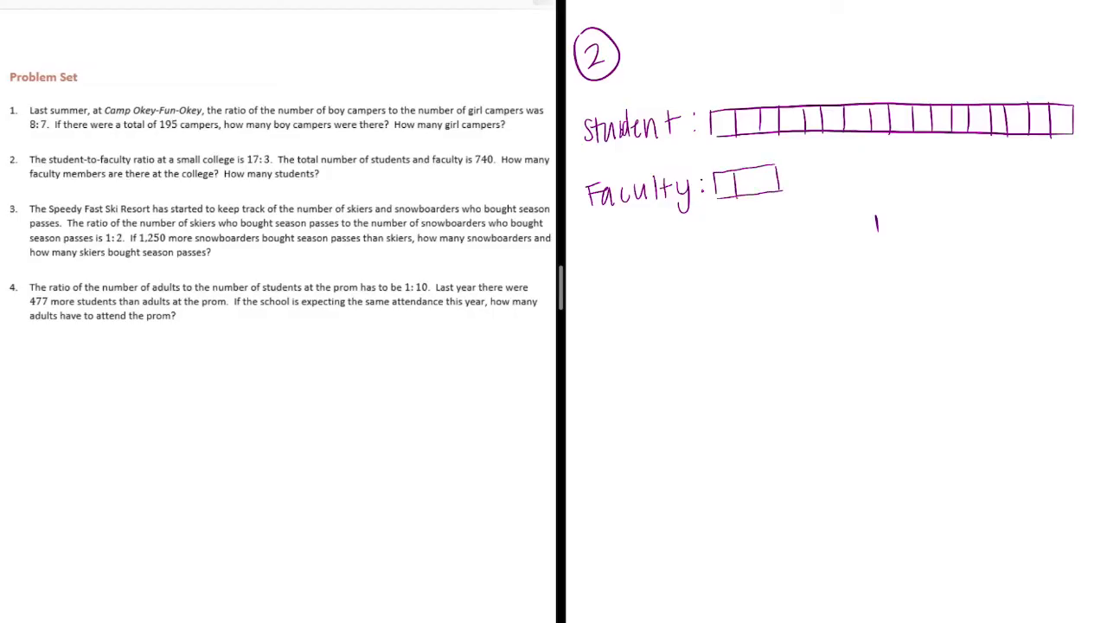
drag(754, 170, 754, 197)
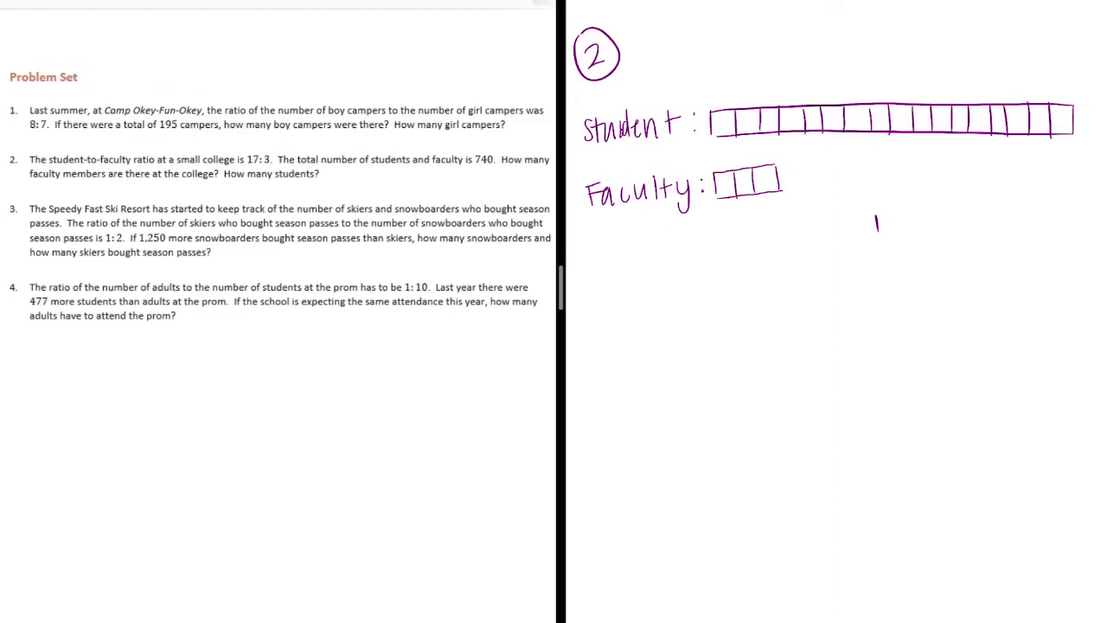
Step: Finish the three-part faculty tape and span the student tape with an arrow for the 740 total
drag(1073, 86, 1081, 182)
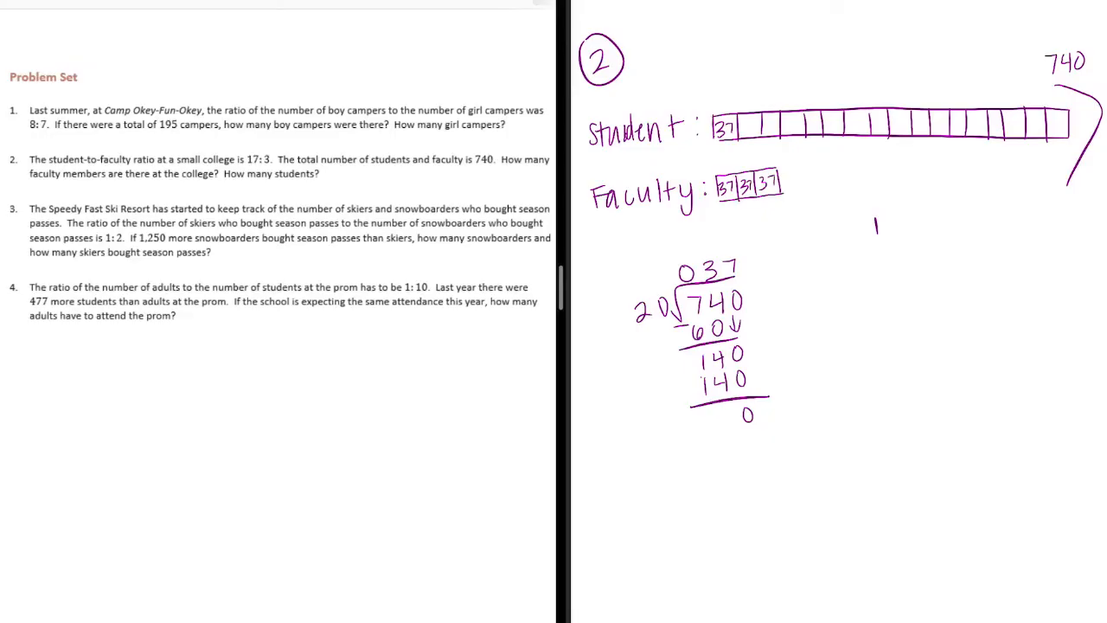
drag(769, 87, 983, 78)
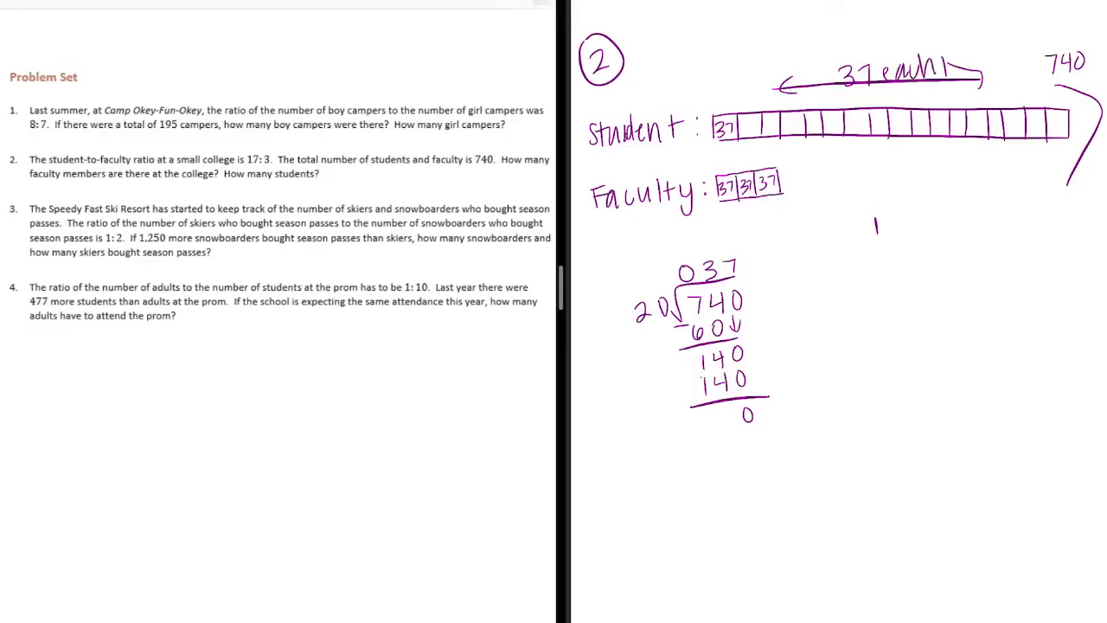
Step: Write 37 per part, 37 × 17 = 629 students, and set up 37 × 3 for the faculty
text(part)
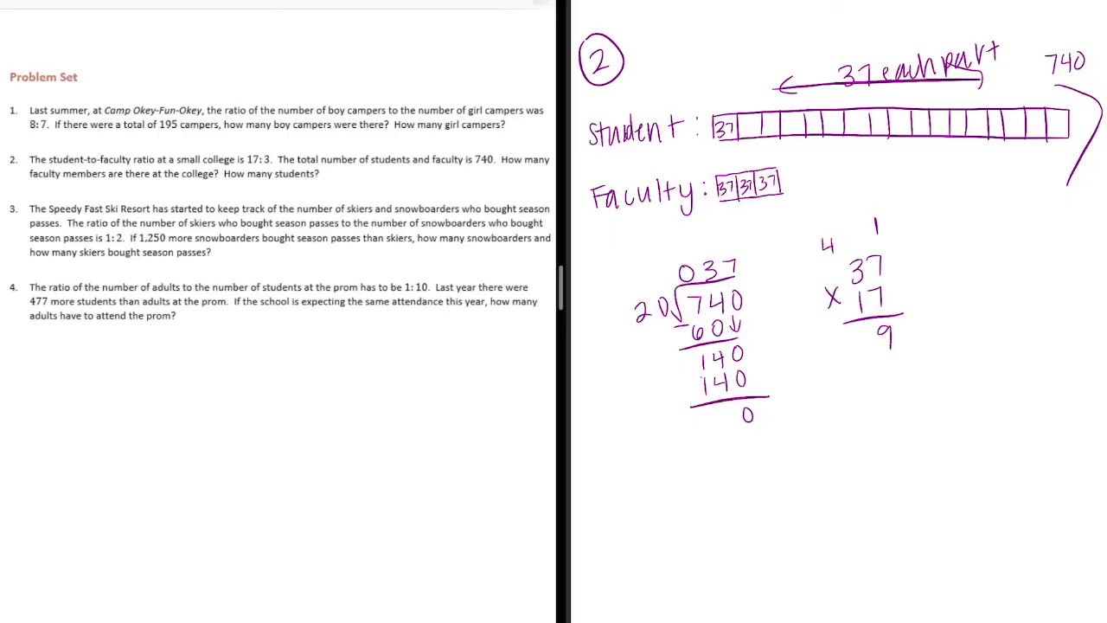
text(2)
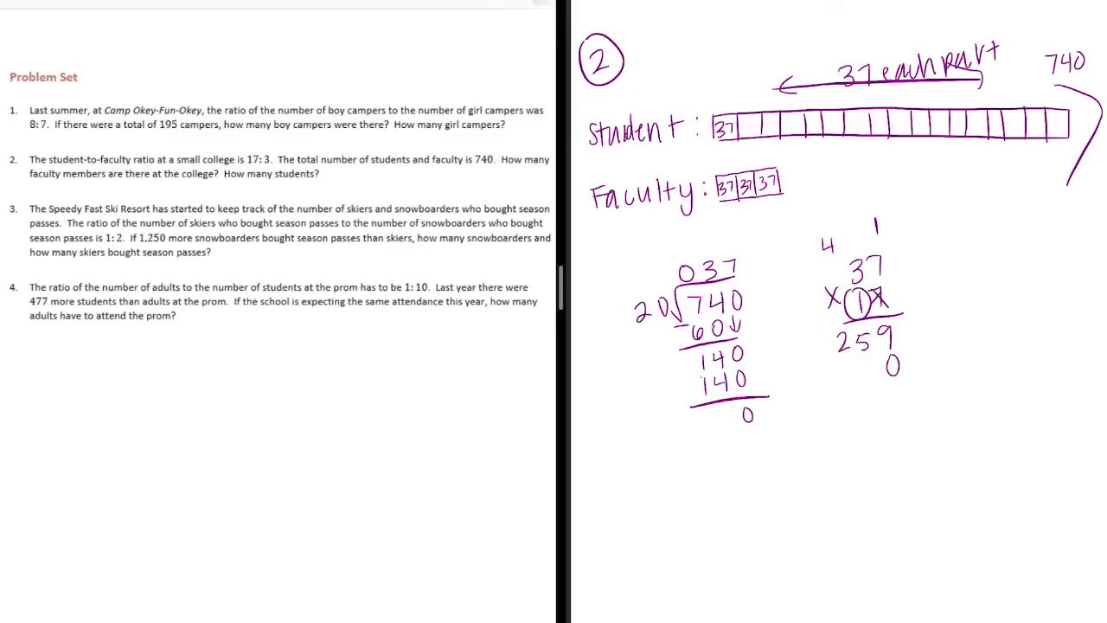
text(7)
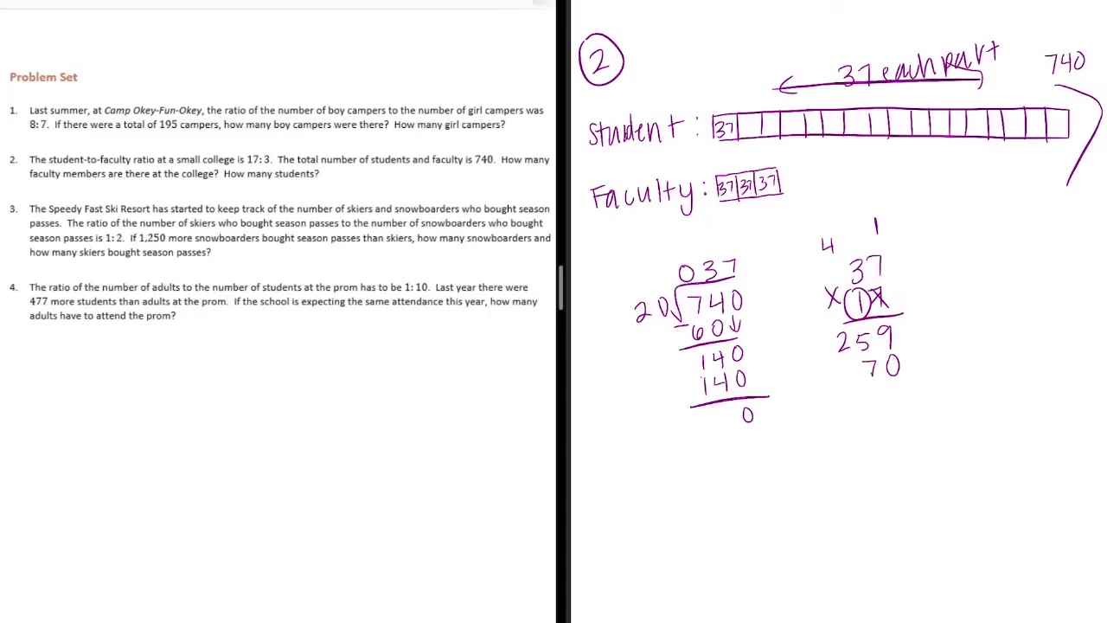
text(370)
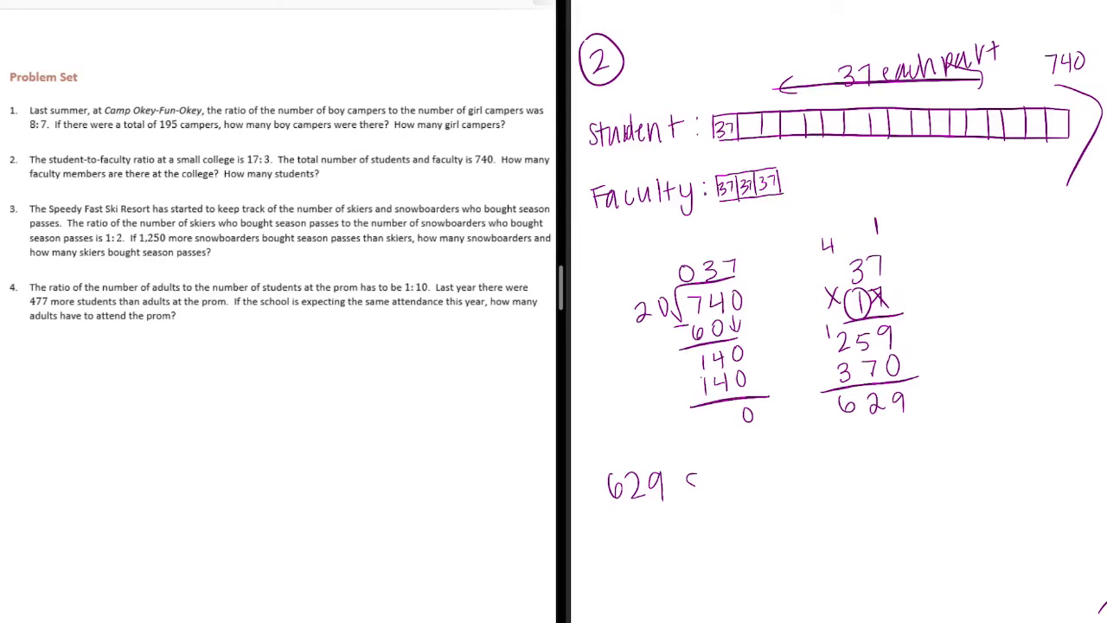
text(student)
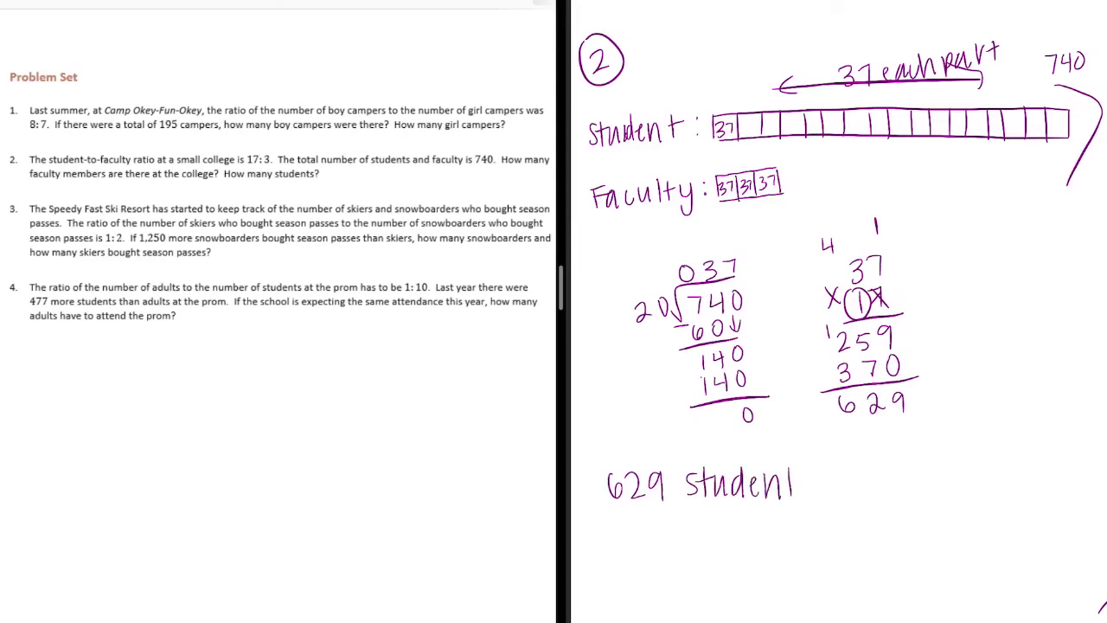
text(s)
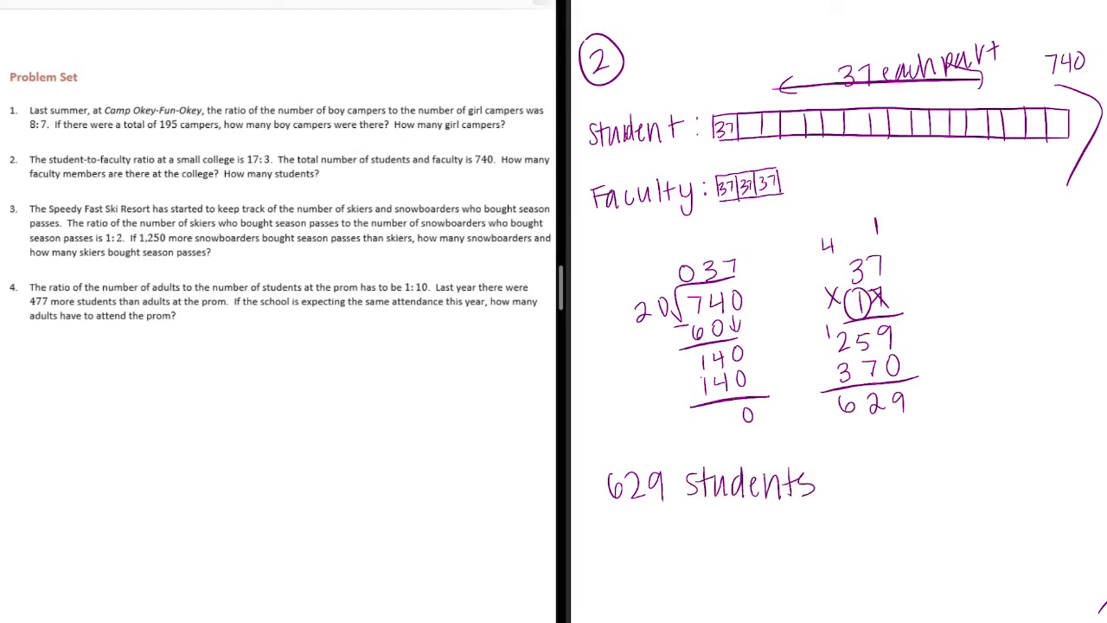
text(37 x 3)
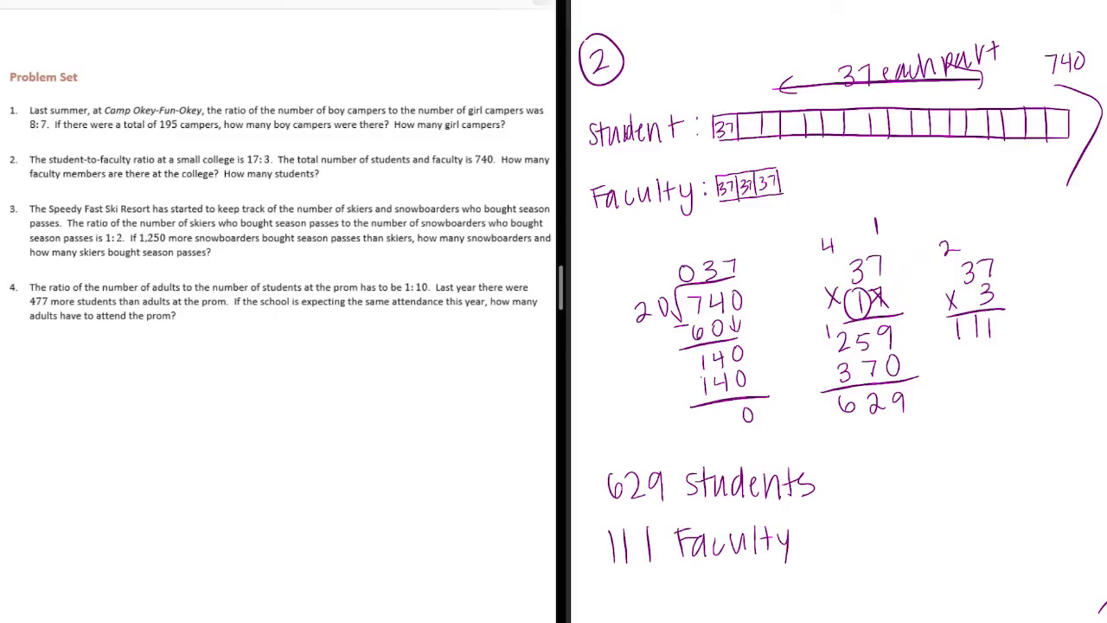
Step: Label problem 3's skiers and snowboarders rows and draw the two-part snowboarder bar
text(Mel)
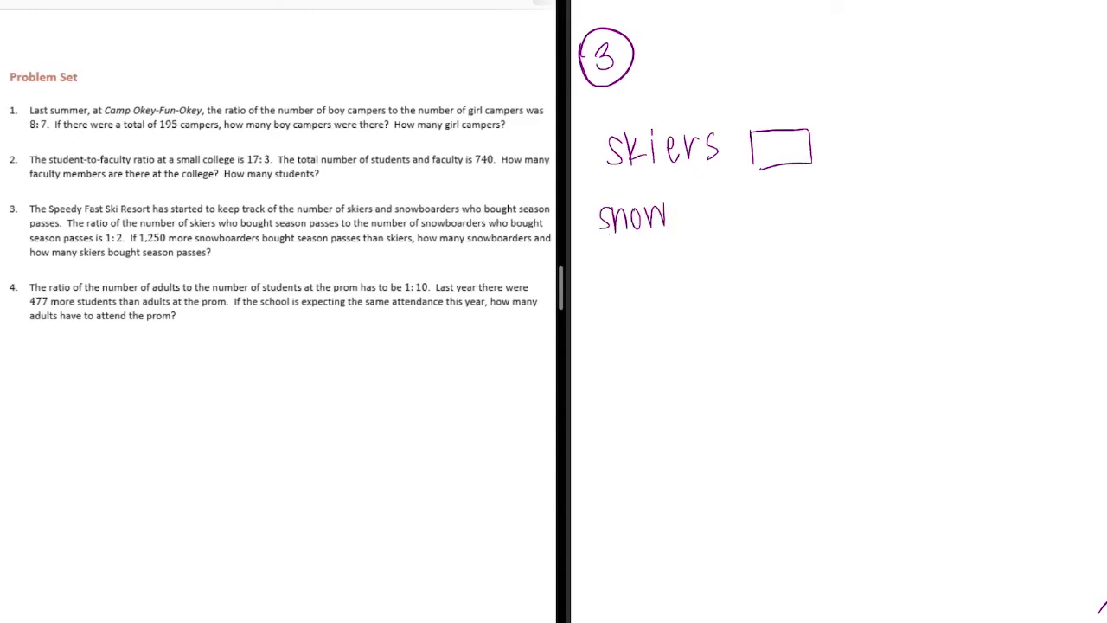
text(board)
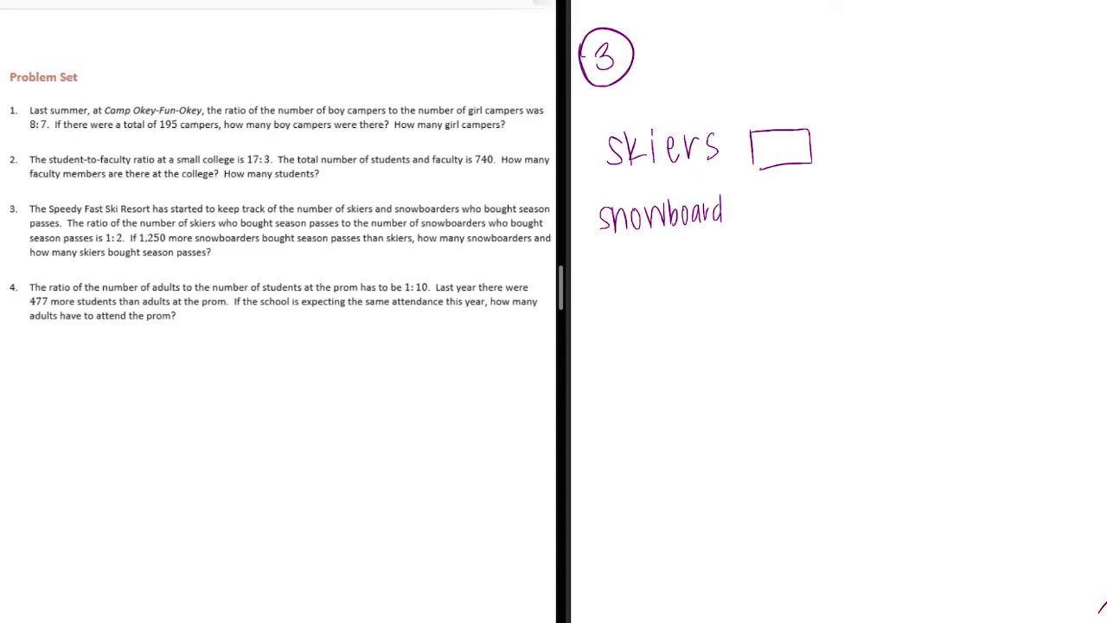
text(ers)
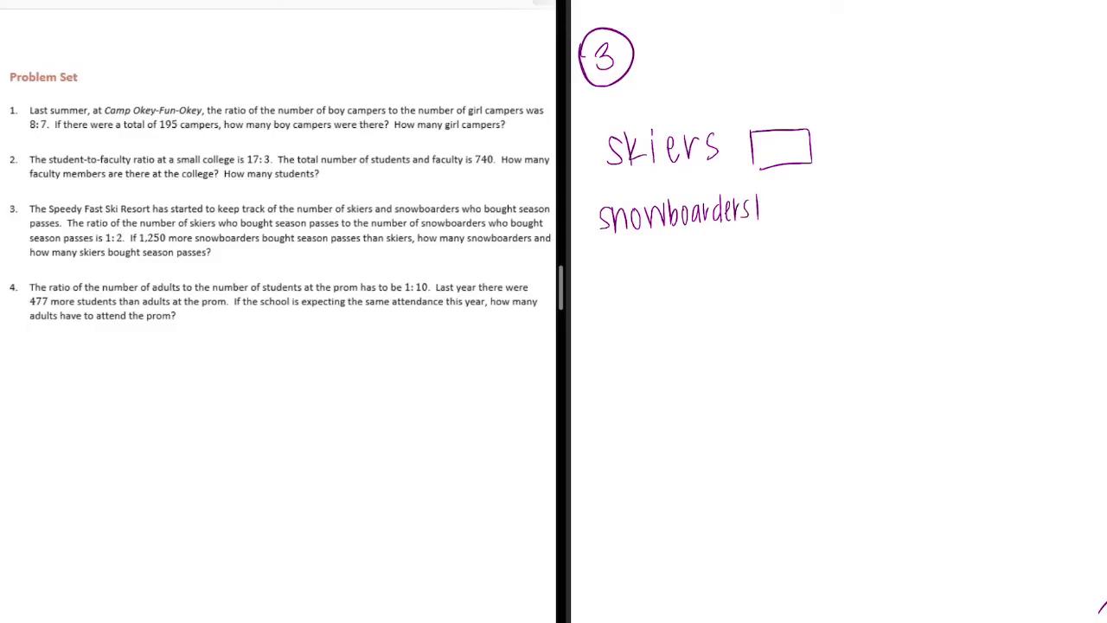
drag(761, 204, 896, 207)
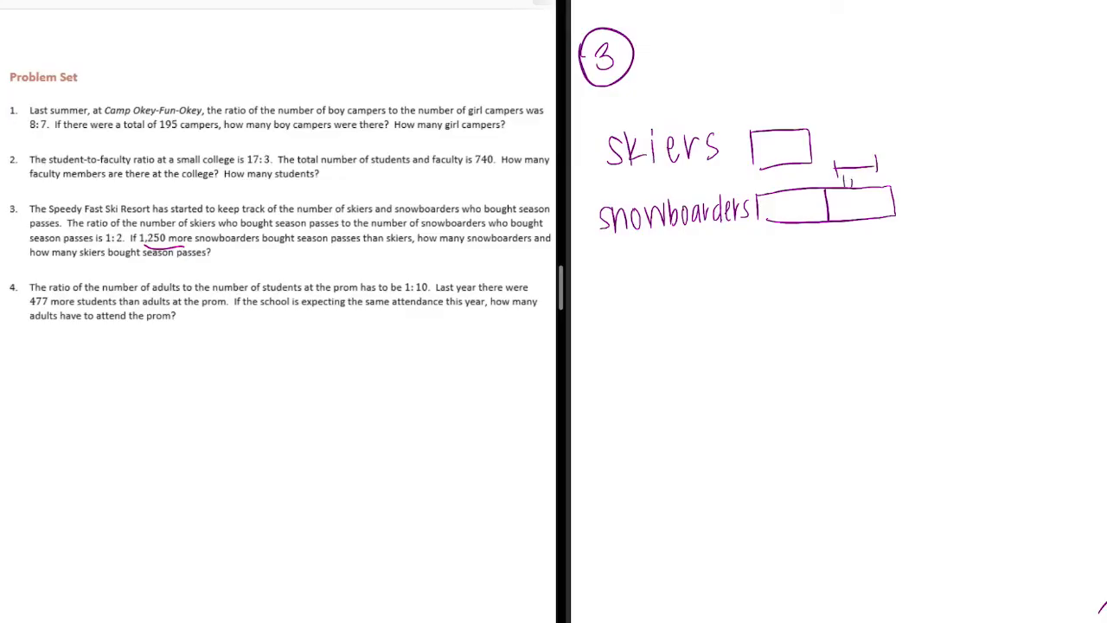
Step: Label the skier unit and both snowboarder units 1,250 each
text(1,250)
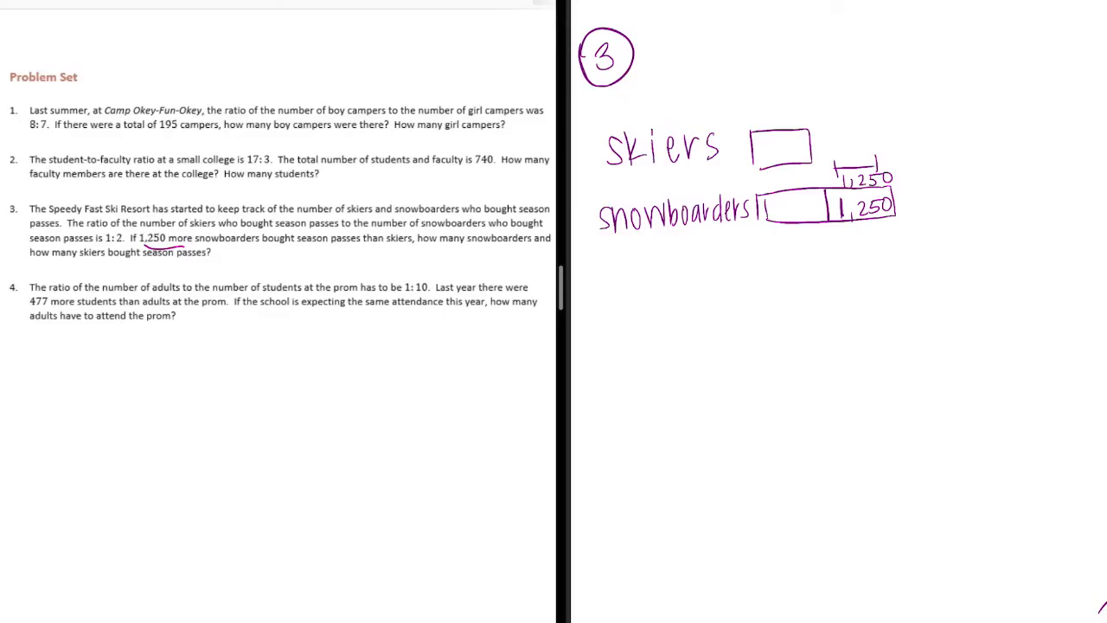
text(1,250)
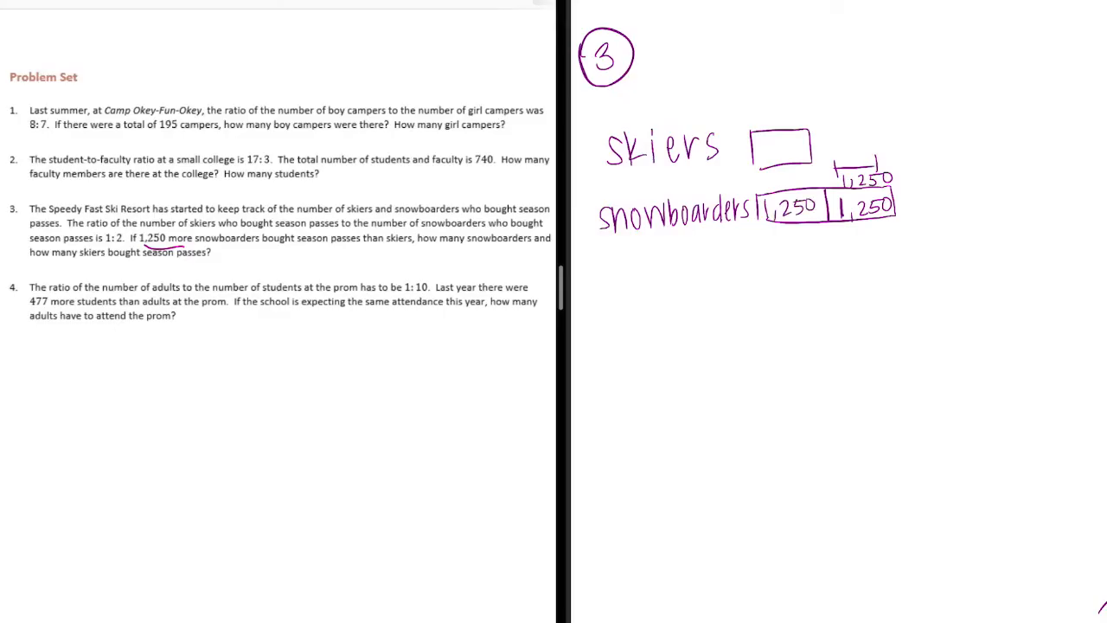
text(1,250)
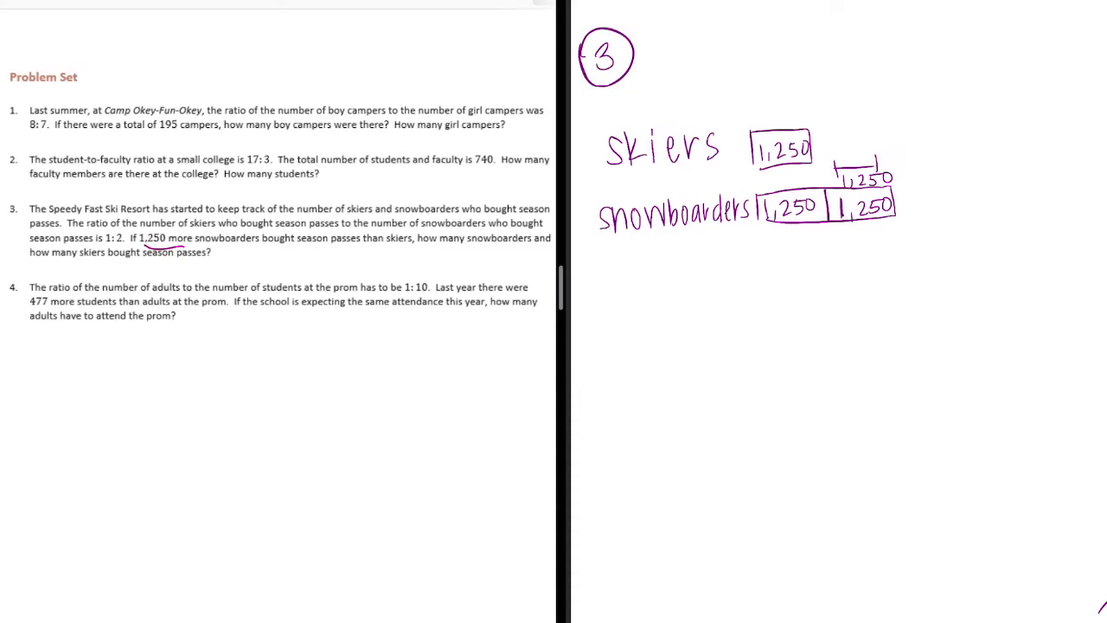
Step: Write '1,250 skiers', work 1250 × 2 = 2500 and write '2,500 snowboarders'
drag(614, 349, 692, 354)
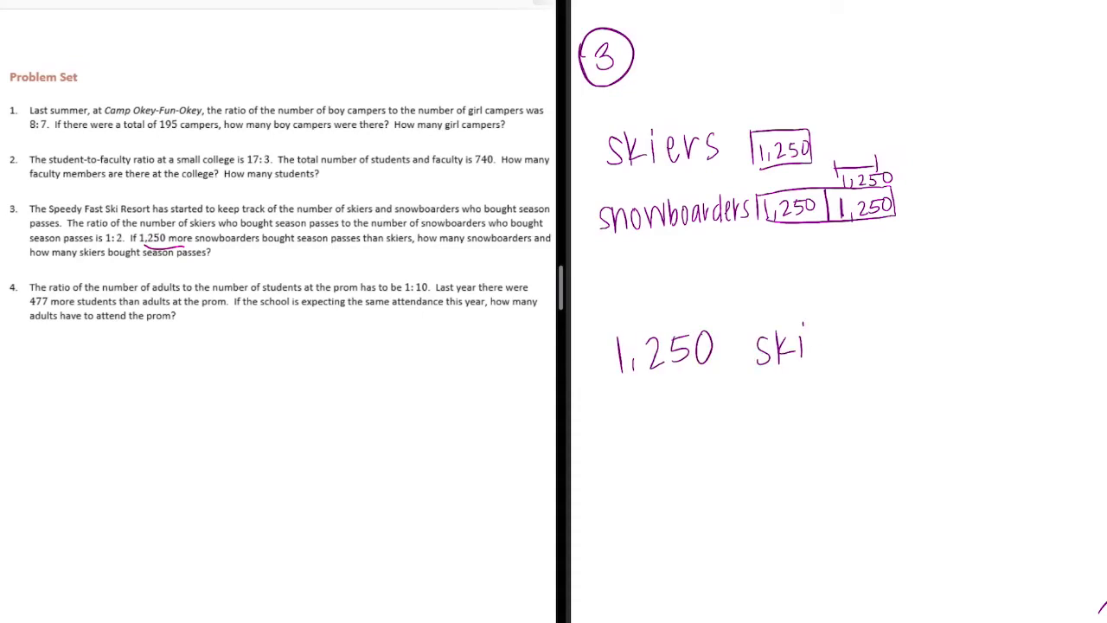
text(ers)
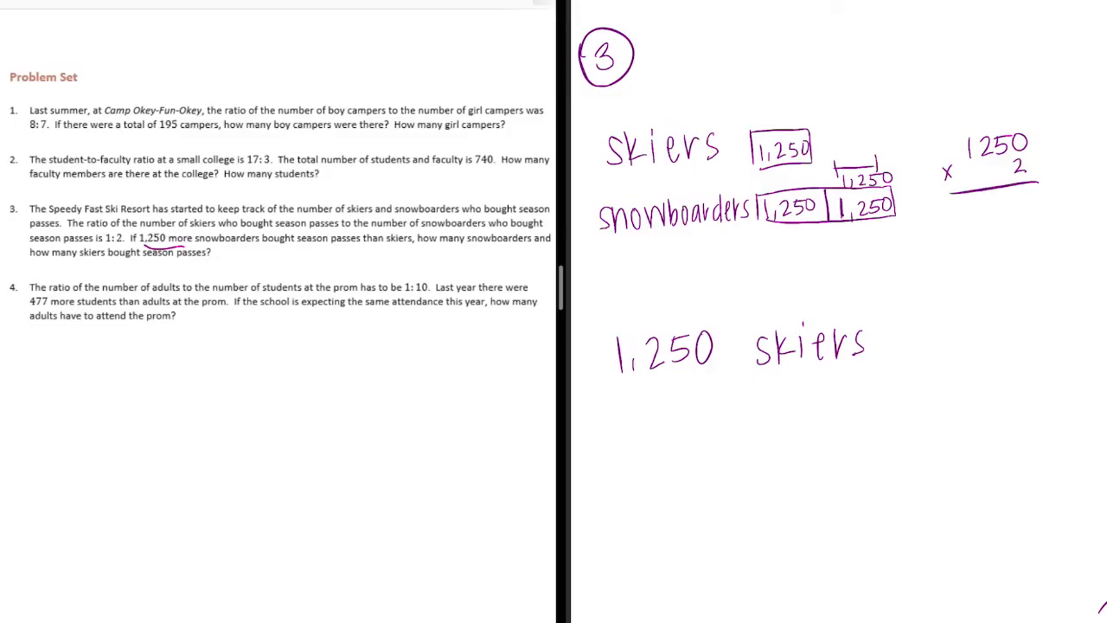
text(00)
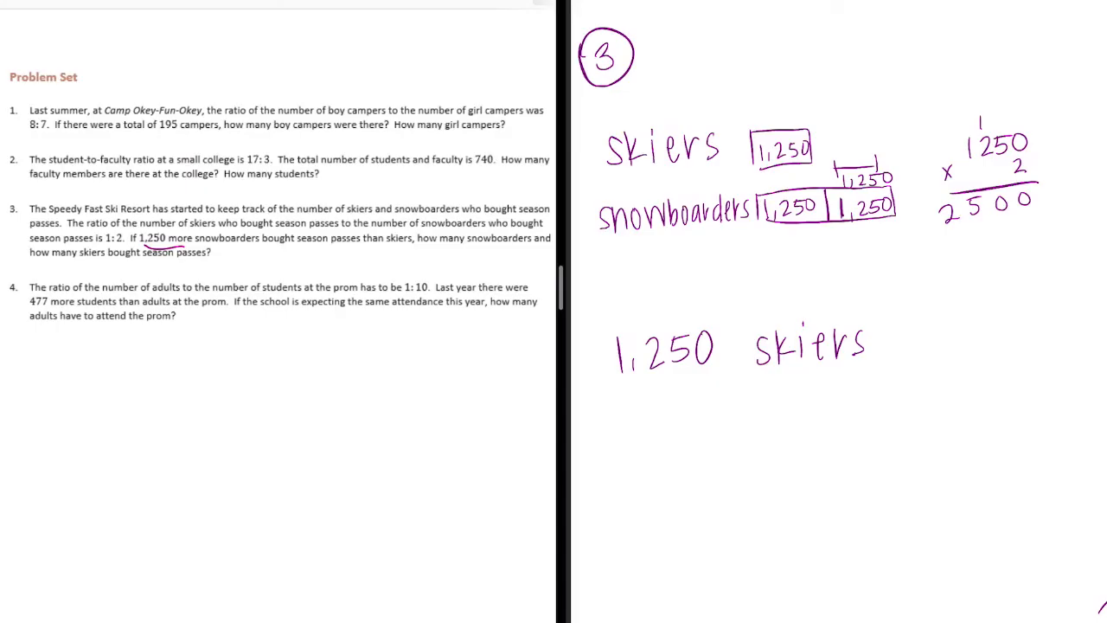
text(2,5)
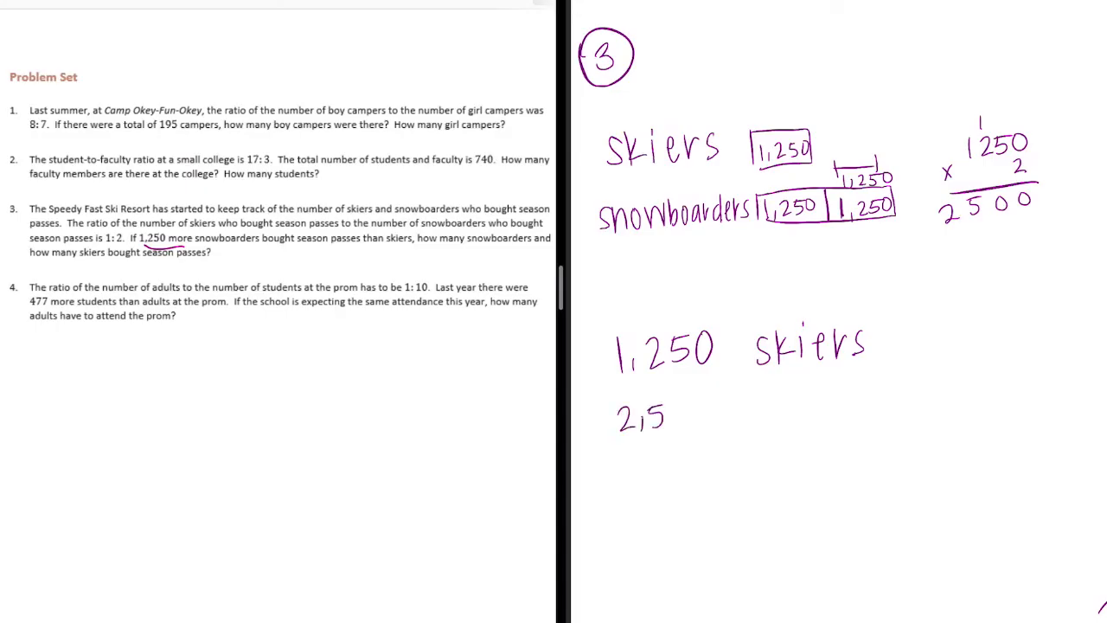
text(2,500 s)
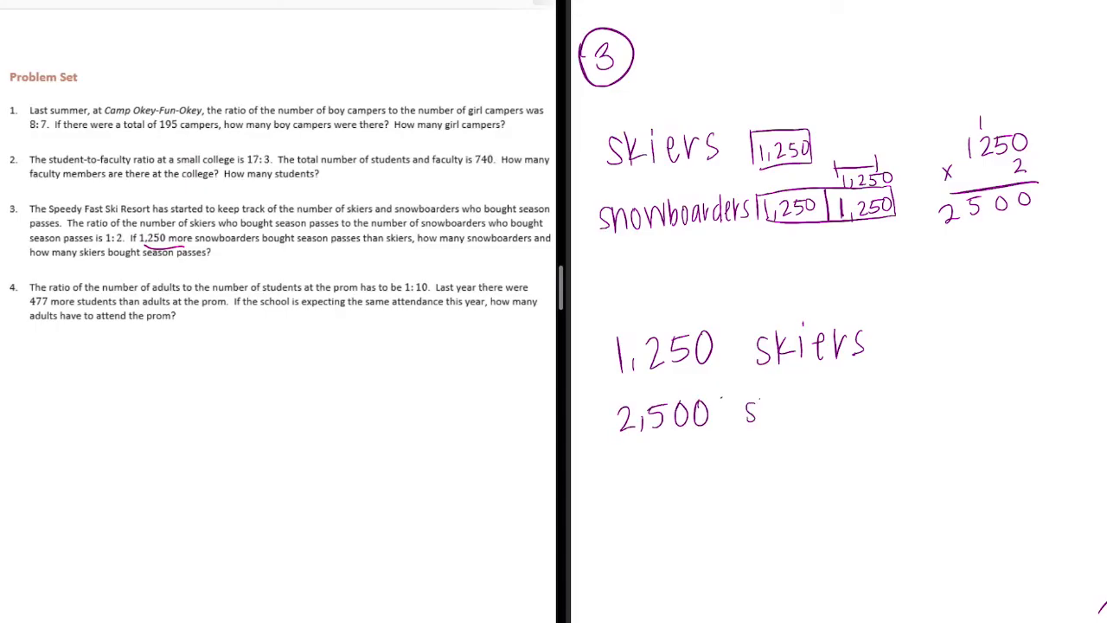
text(snowb)
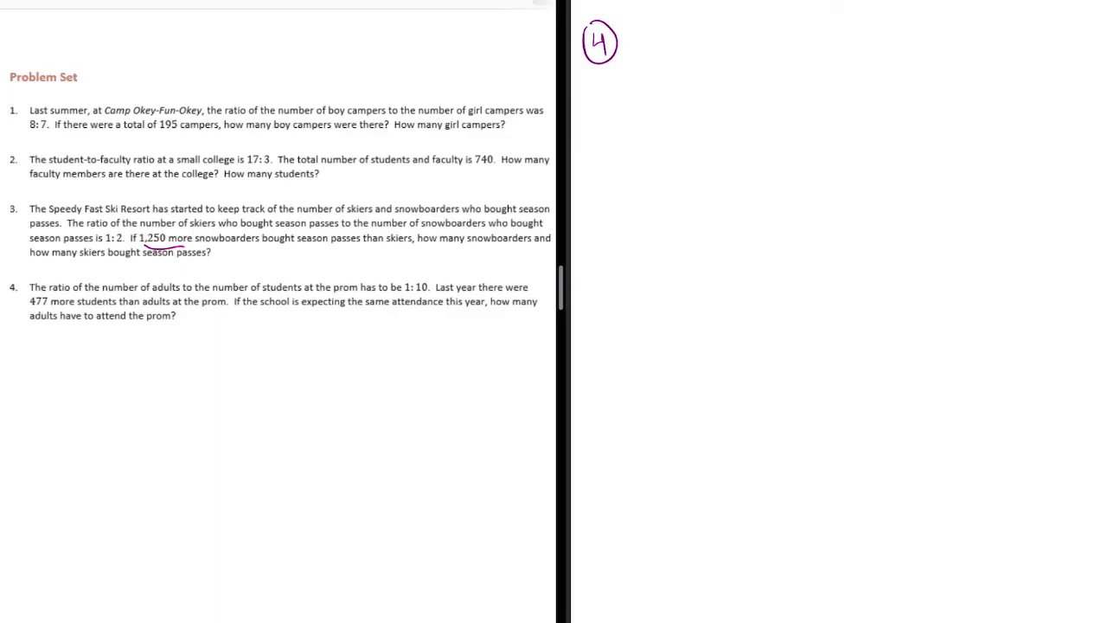
Step: Draw one adult unit and a ten-part student tape, bracketing the nine extra parts as 477
text(Adults)
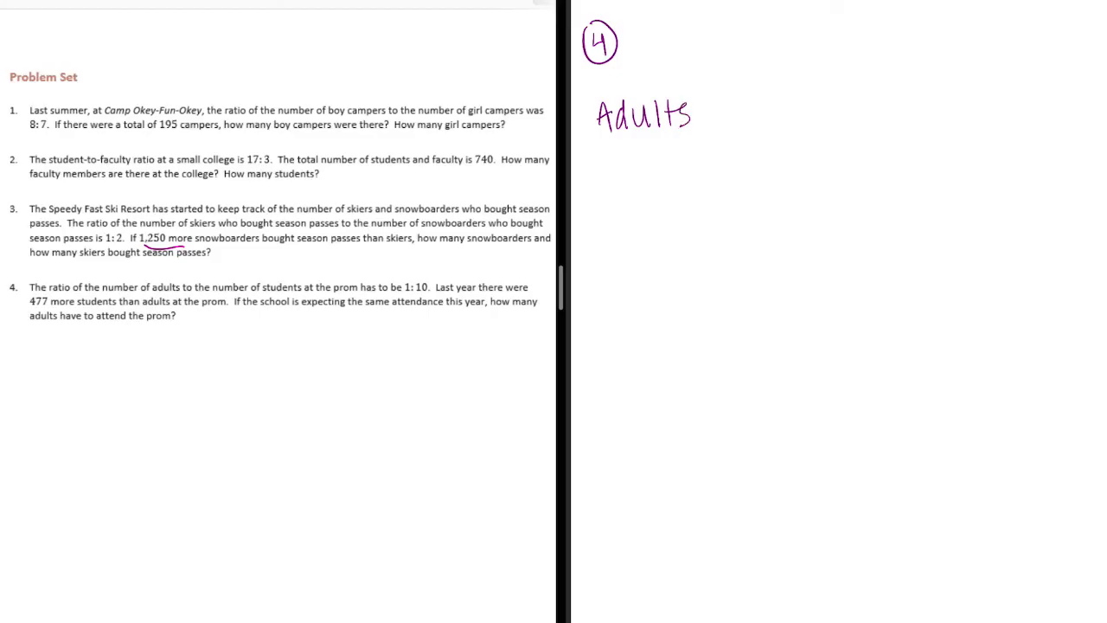
drag(718, 95, 770, 124)
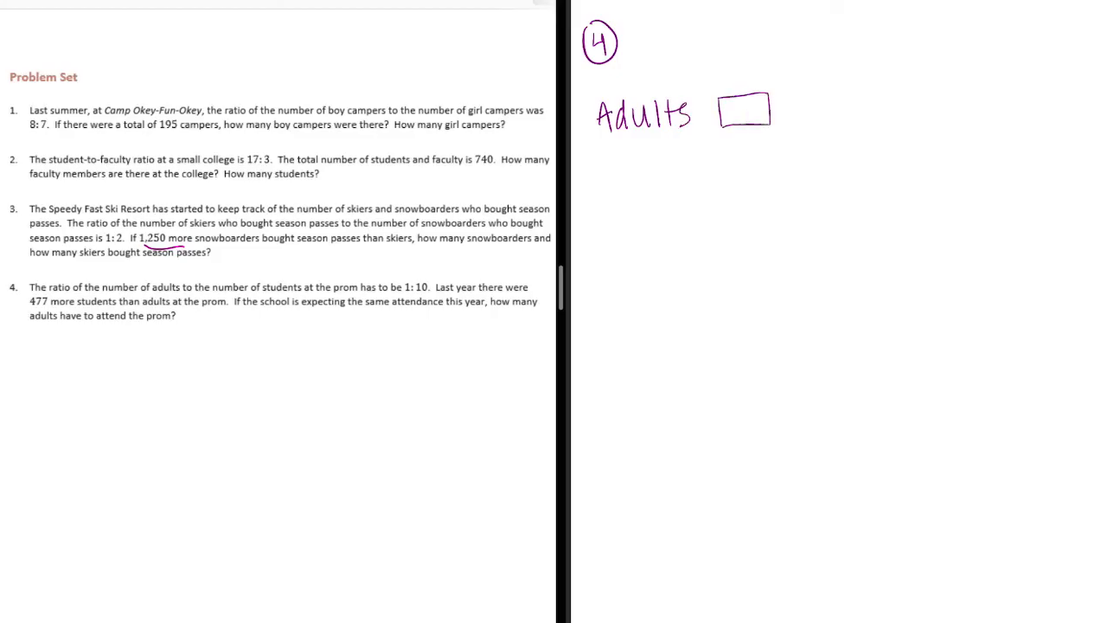
drag(597, 173, 631, 173)
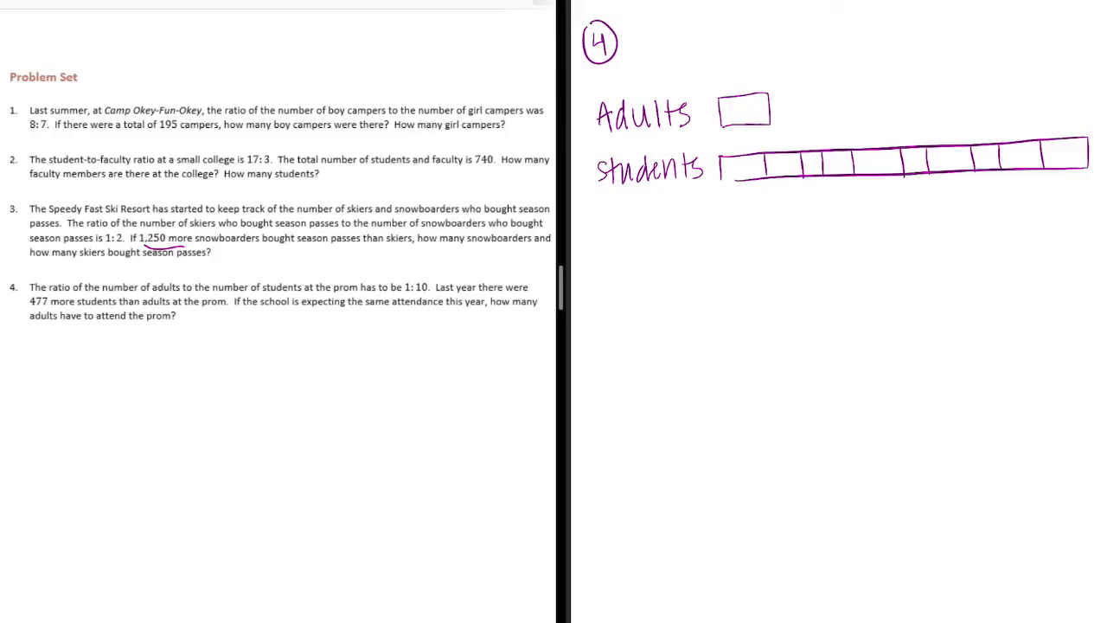
drag(775, 186, 951, 178)
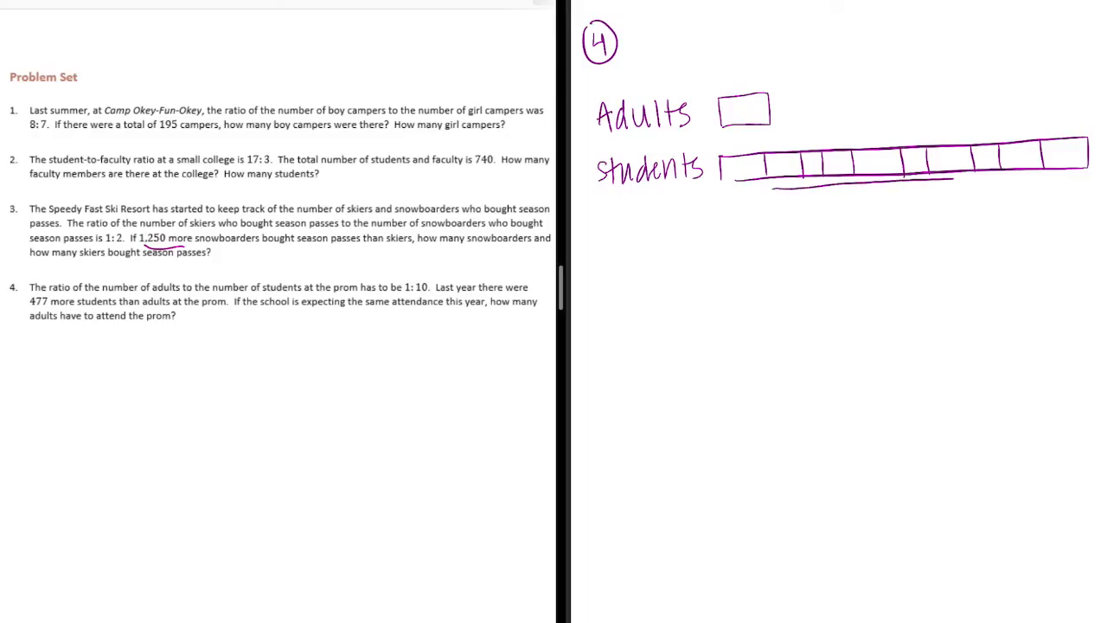
drag(775, 193, 1081, 187)
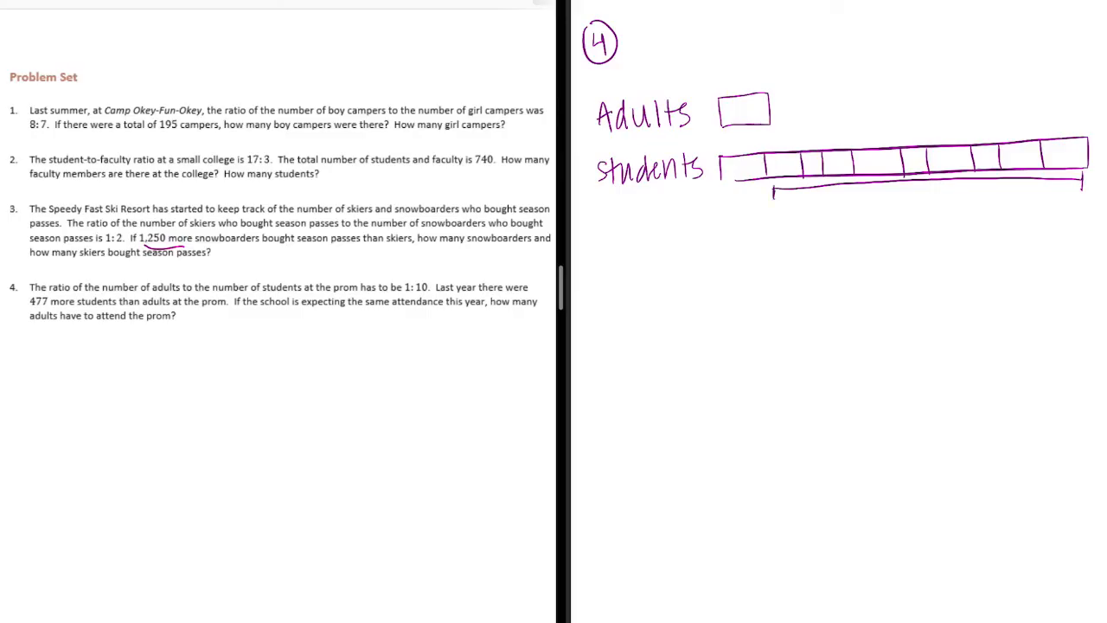
text(477)
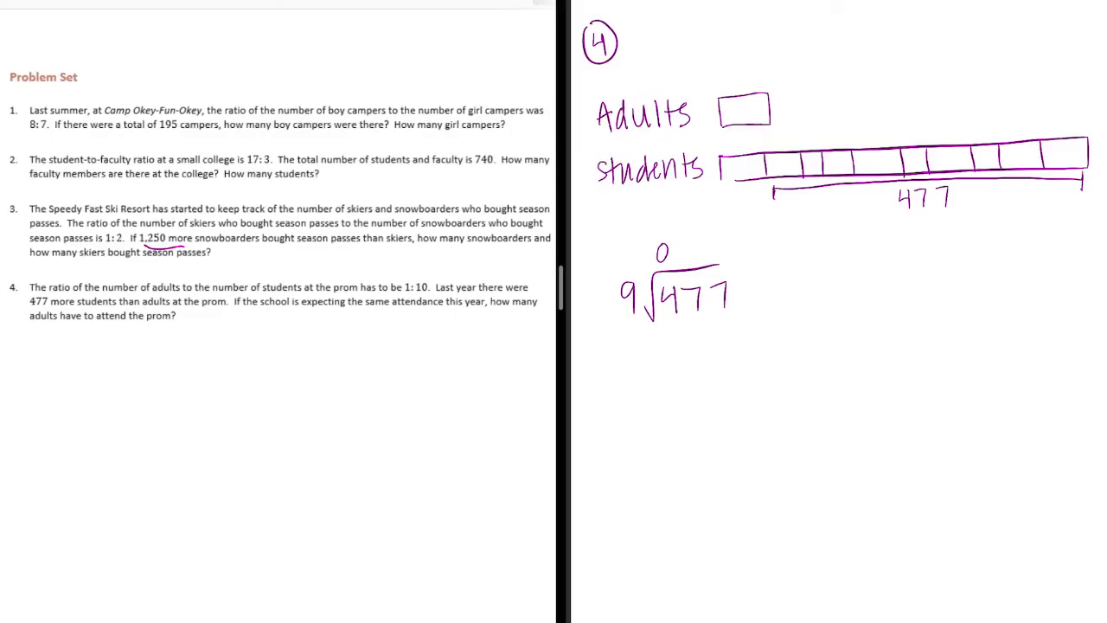
Step: Divide 477 by 9 and write 53 into the student units
text(5)
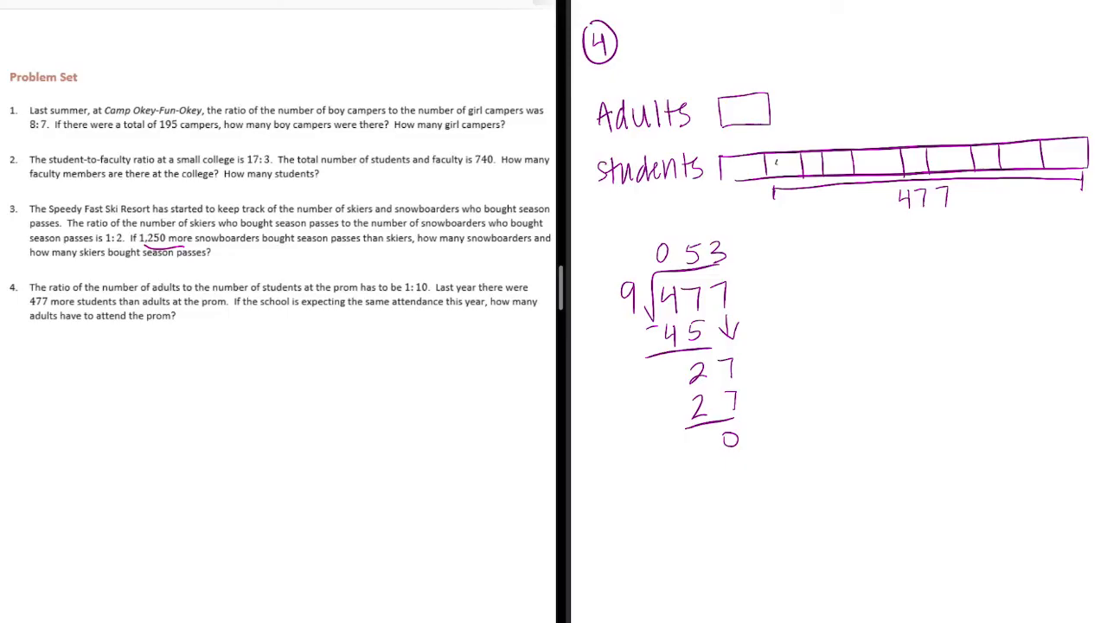
text(53)
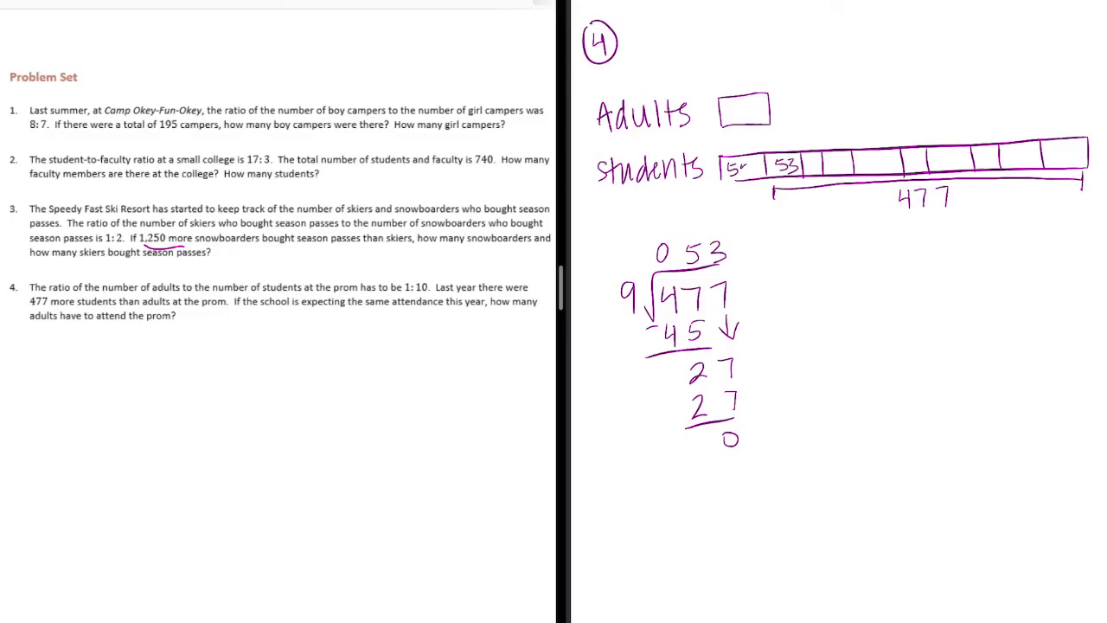